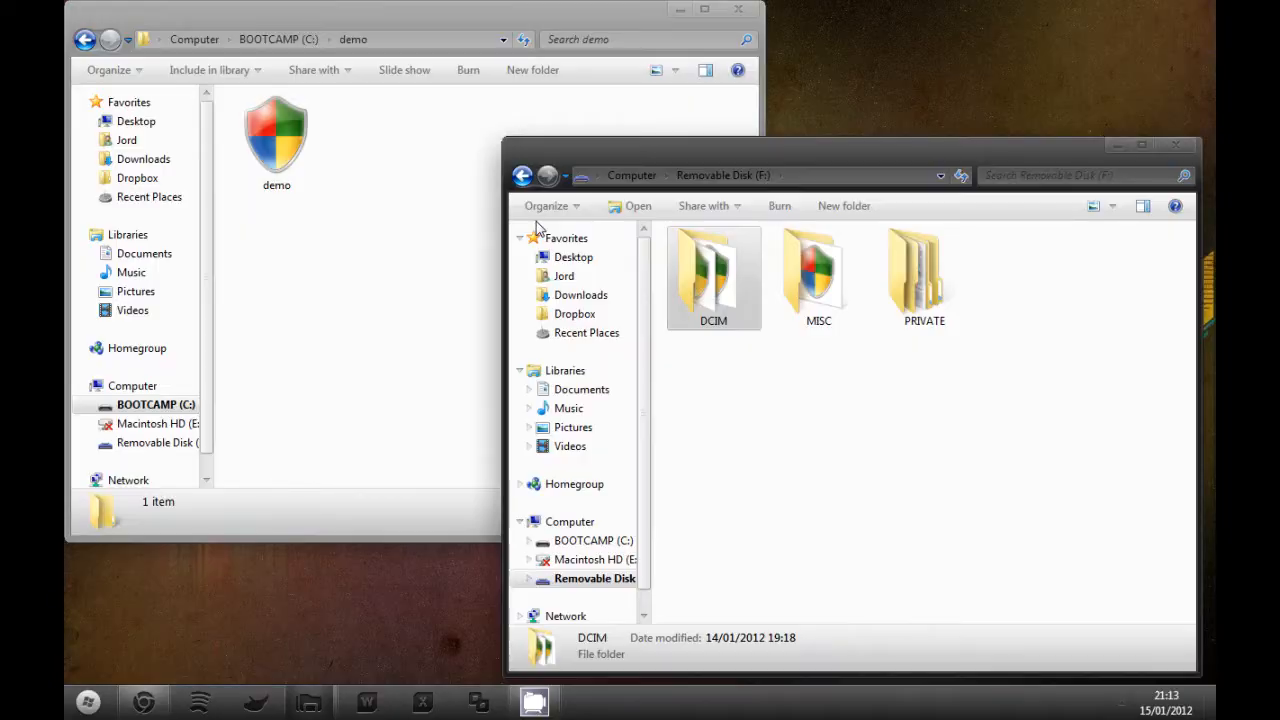
mouse_move(890, 512)
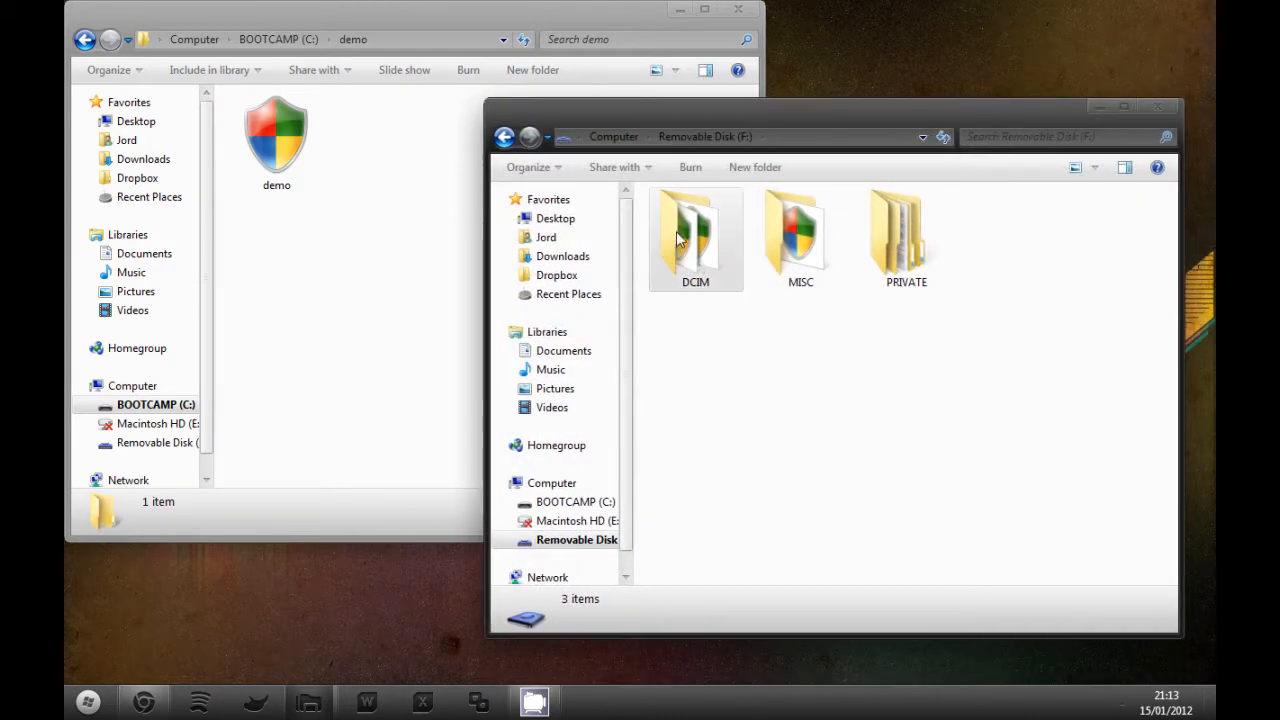
- Copy S1070002.JPG from the removable disk's camera folder into C:\demo
double_click(696, 230)
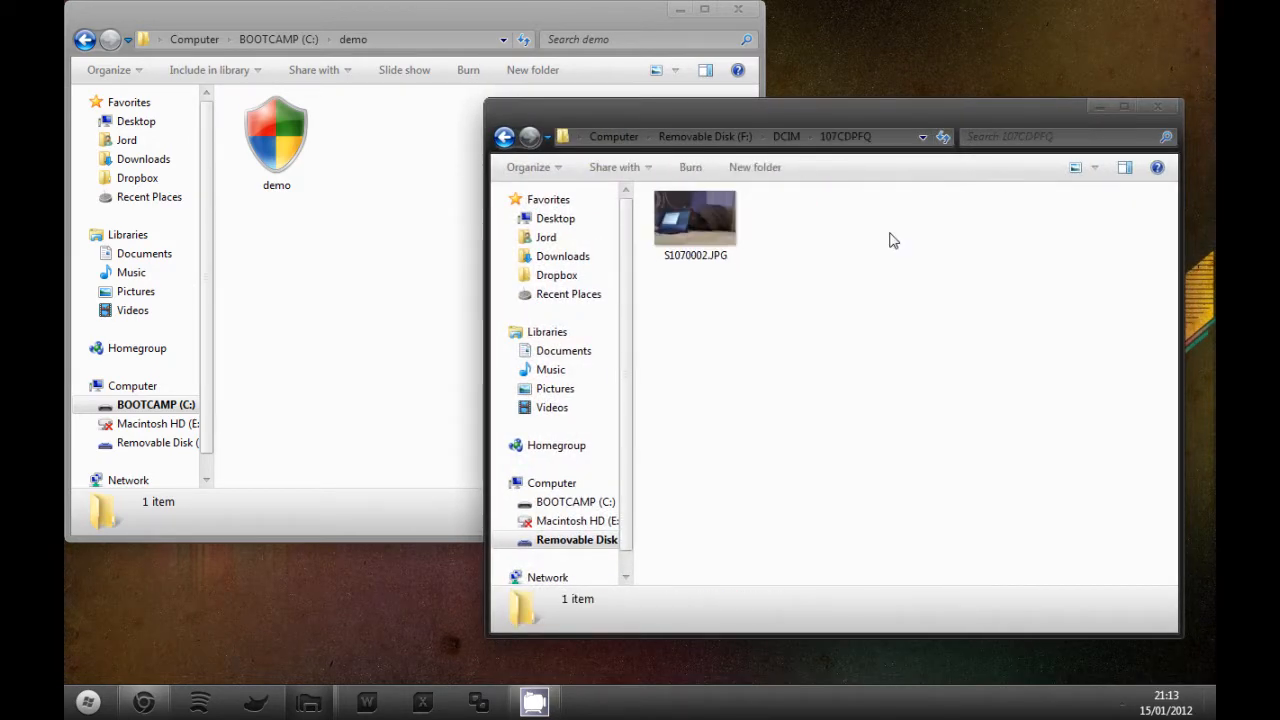
click(696, 220)
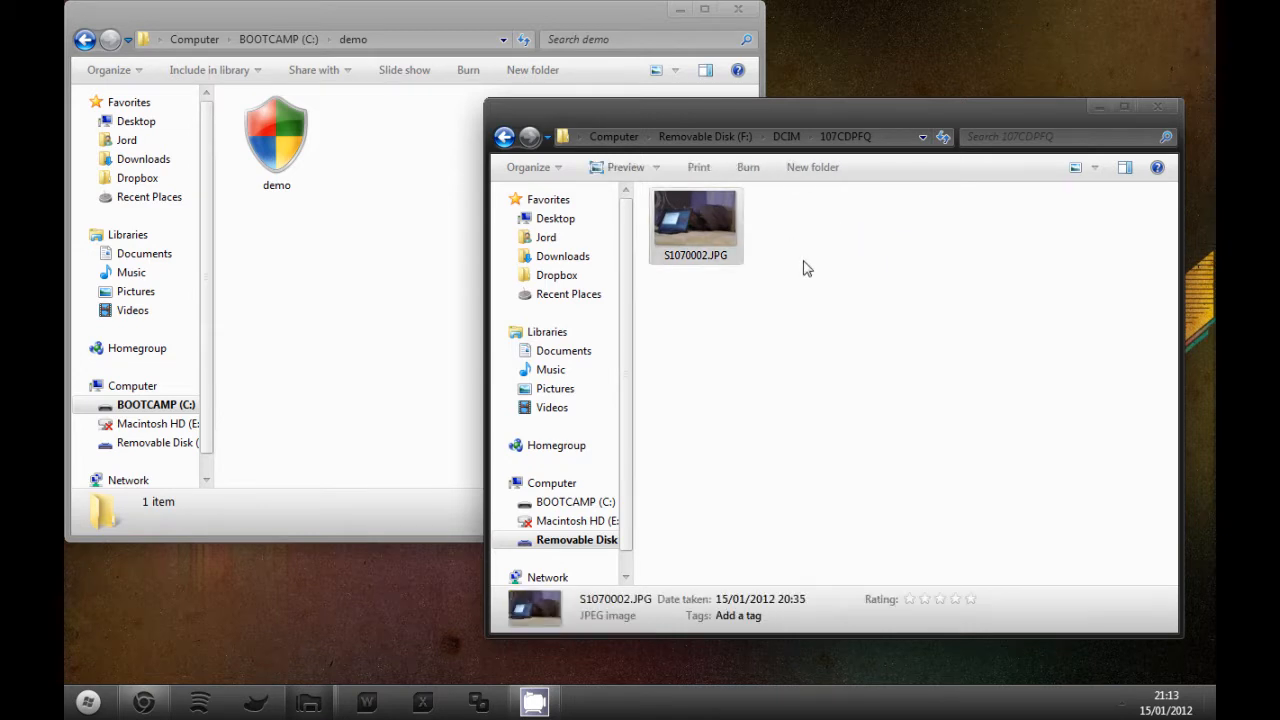
mouse_move(658, 292)
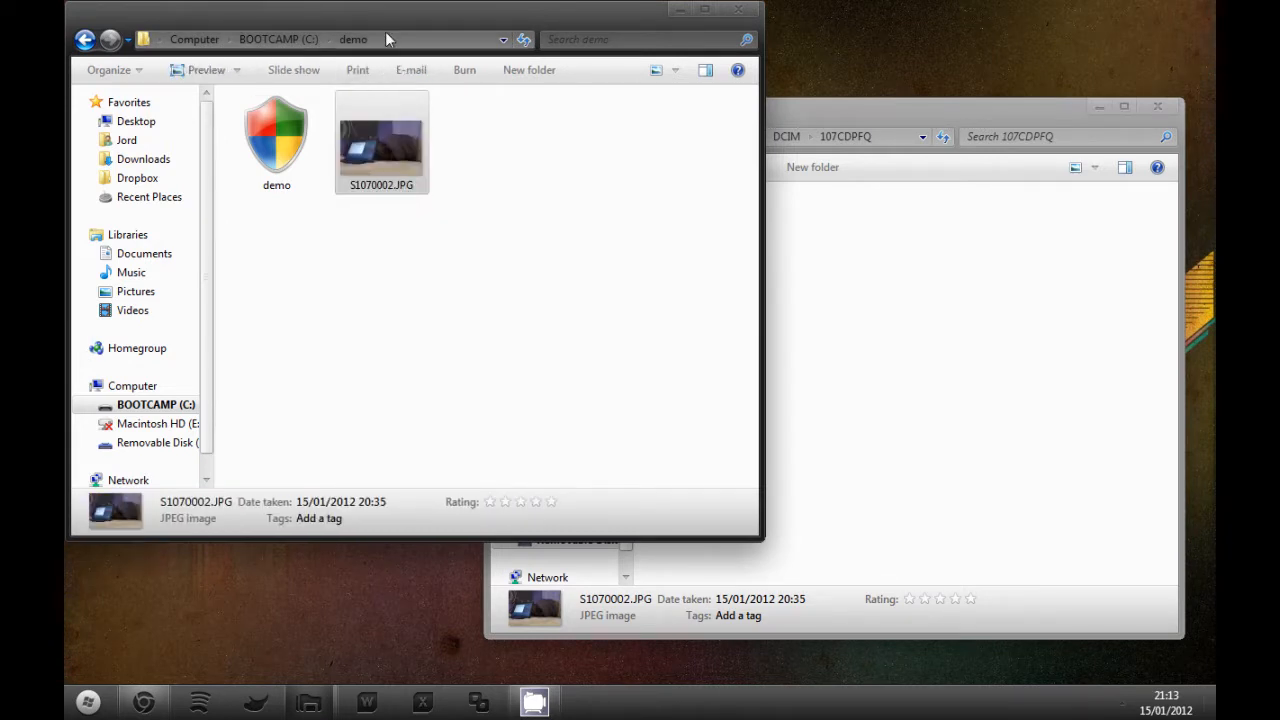
click(350, 40)
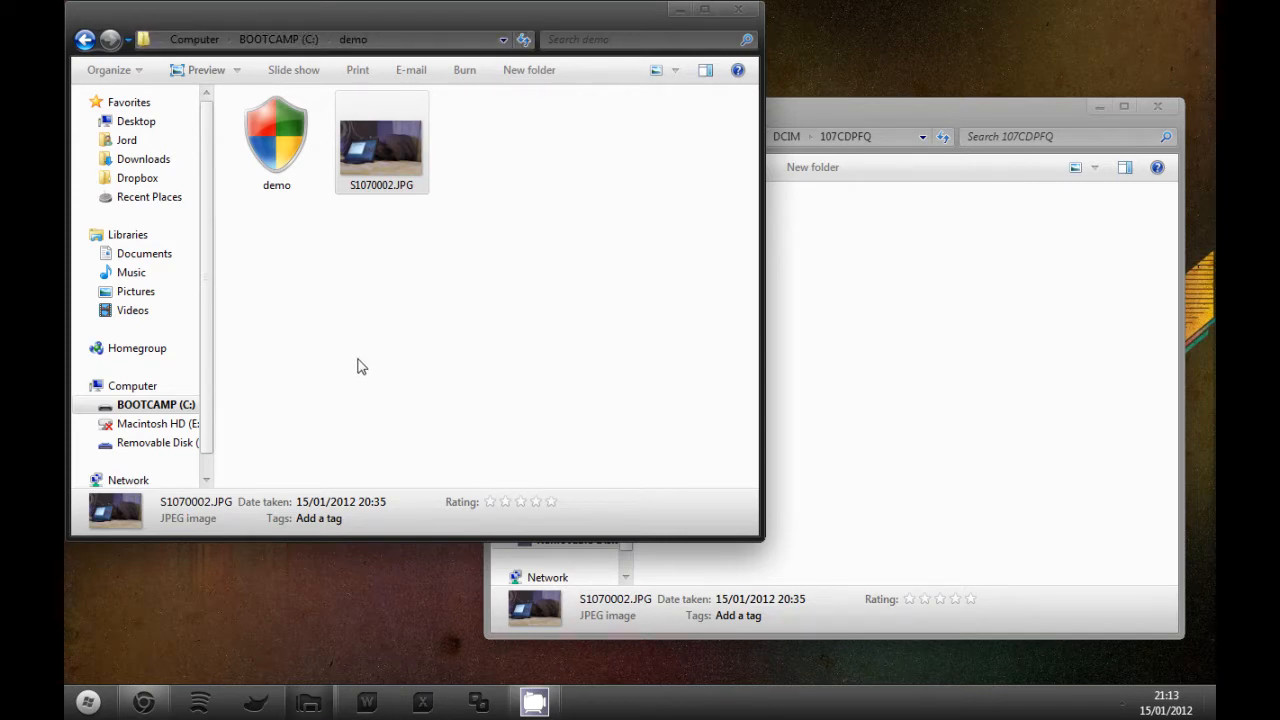
click(356, 292)
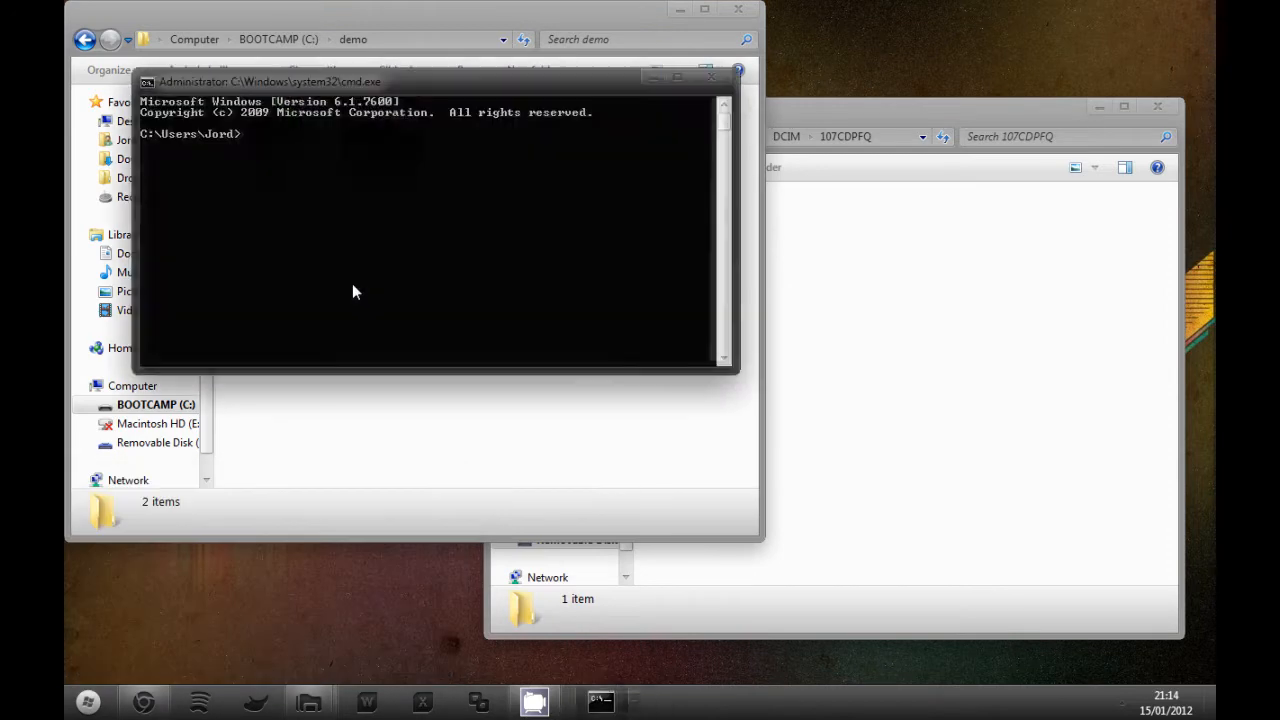
- Change the Command Prompt working folder to C:\demo with cd
text(cd)
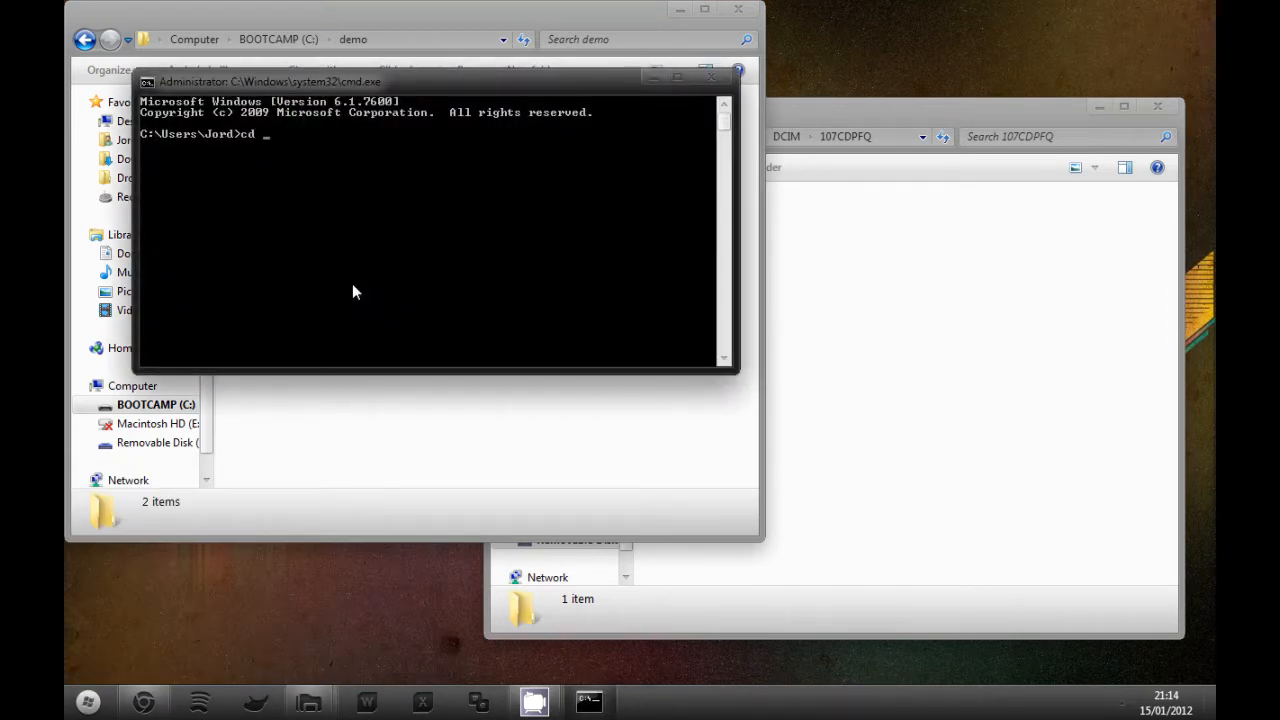
text(c:\demo)
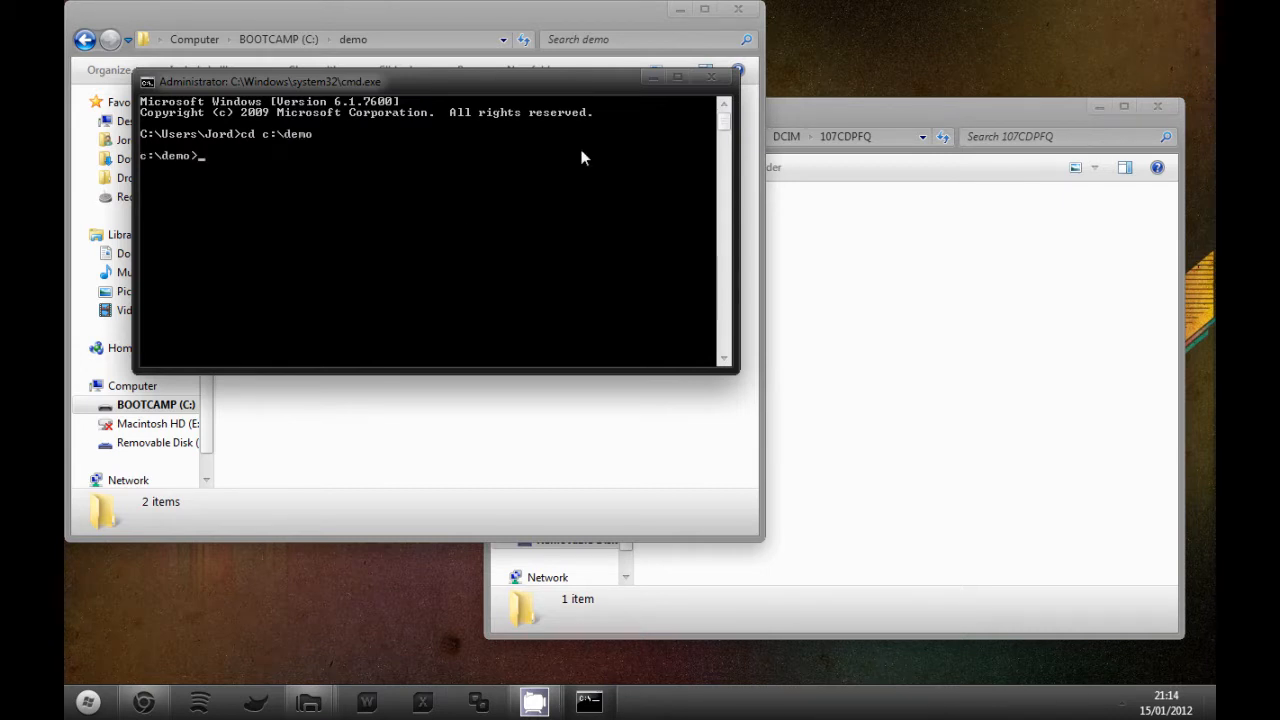
mouse_move(728, 196)
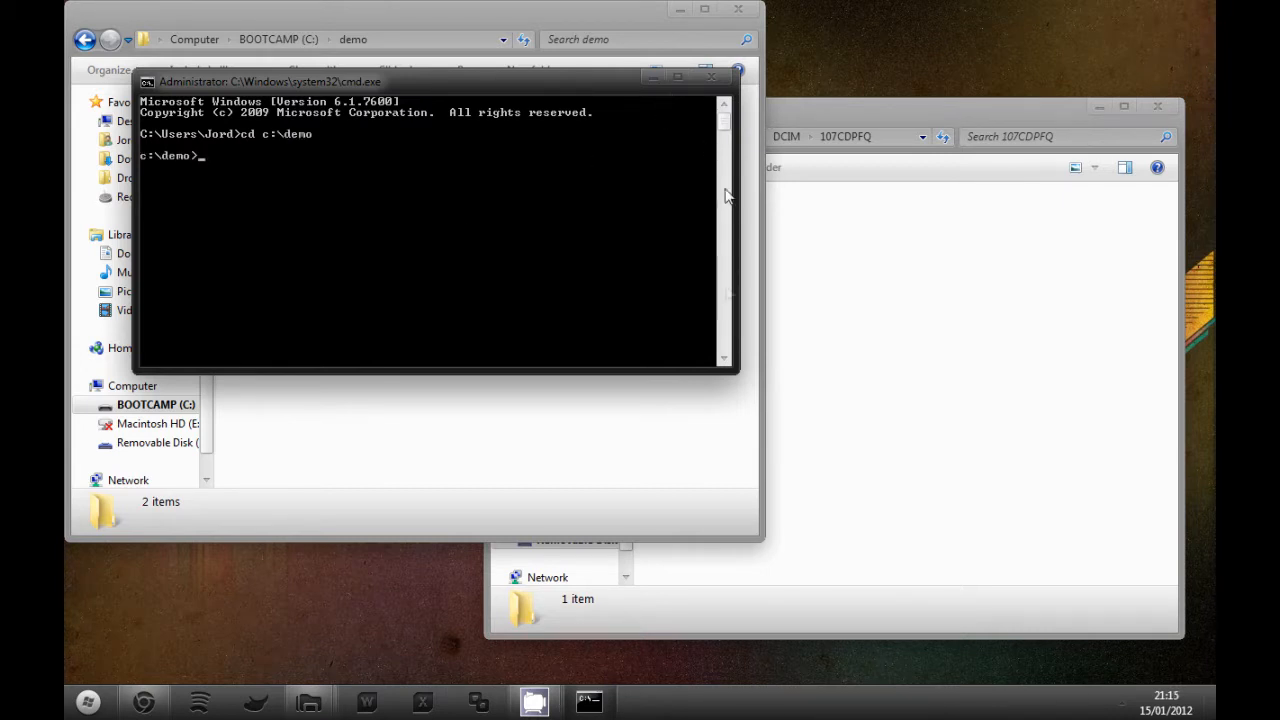
mouse_move(756, 316)
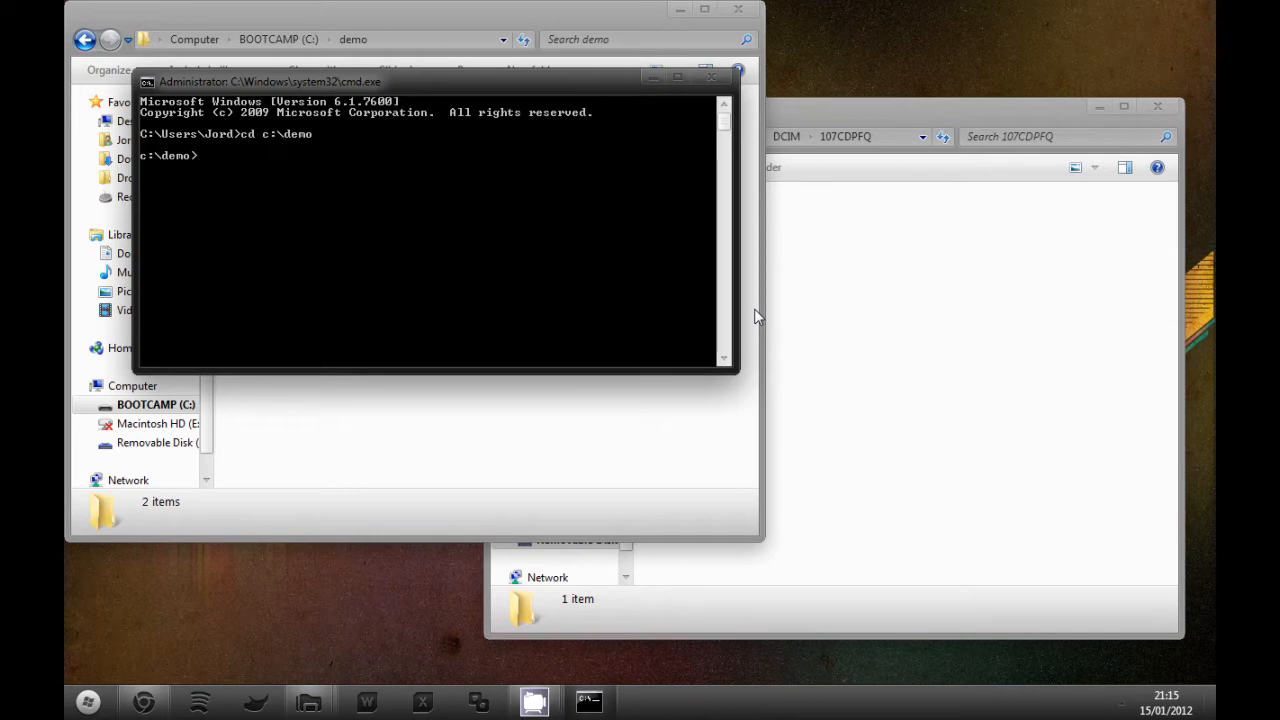
mouse_move(630, 142)
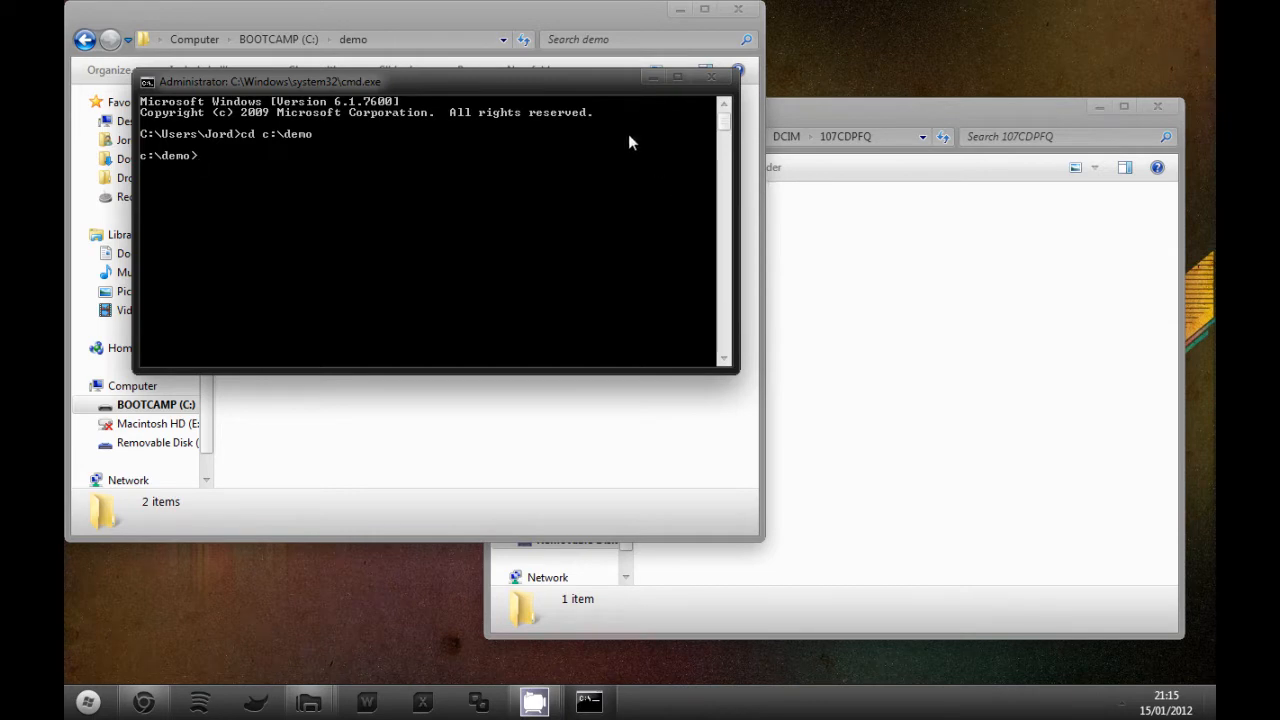
mouse_move(588, 96)
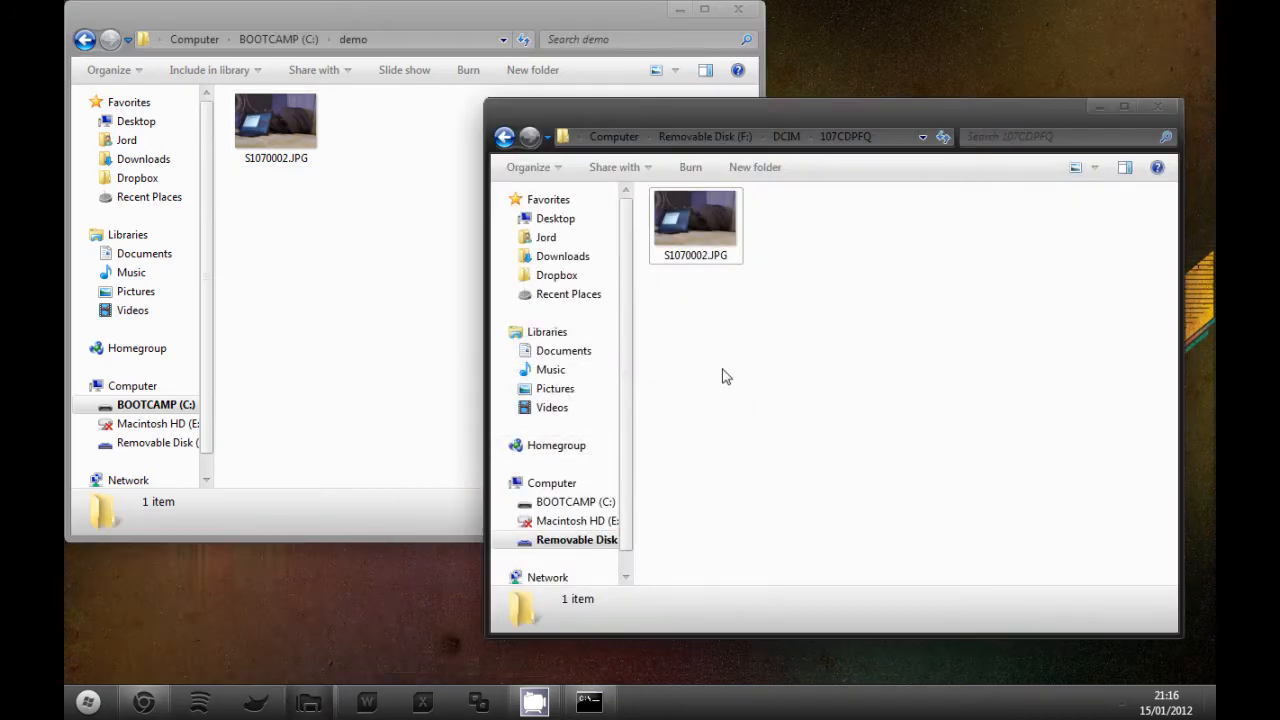
mouse_move(384, 450)
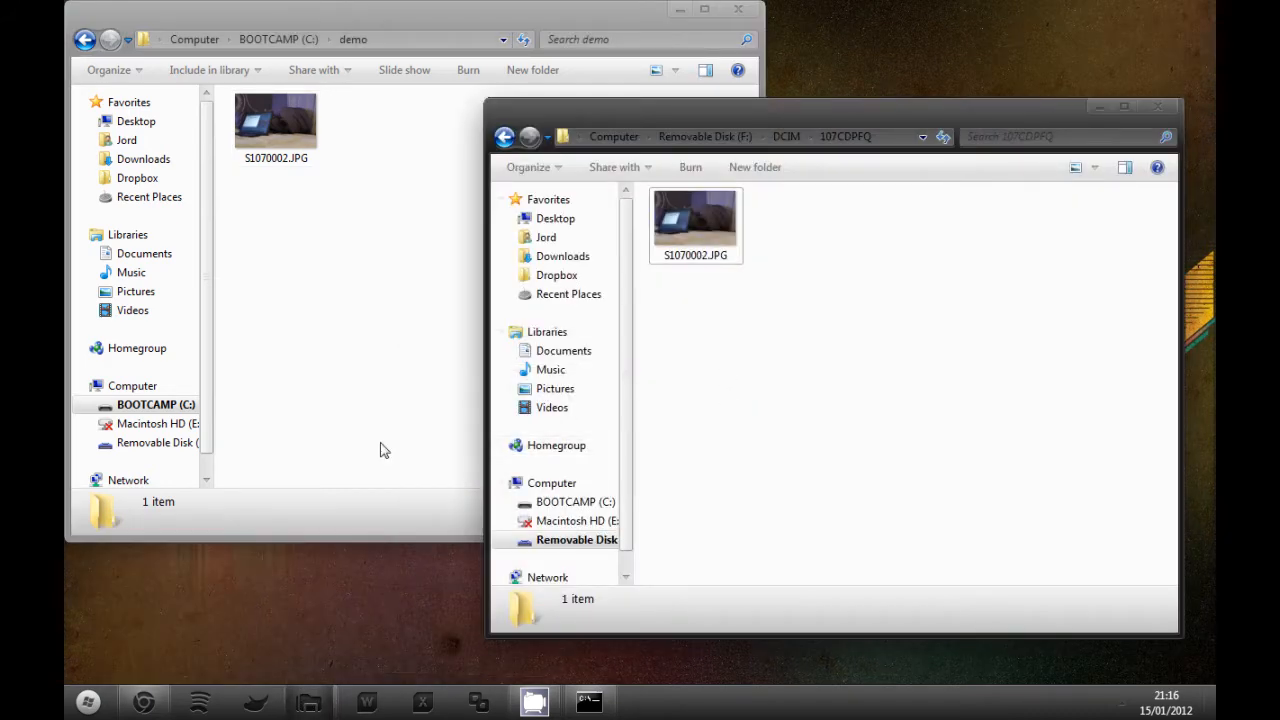
- Start TrueCrypt's volume creation wizard with the standard volume type
click(644, 700)
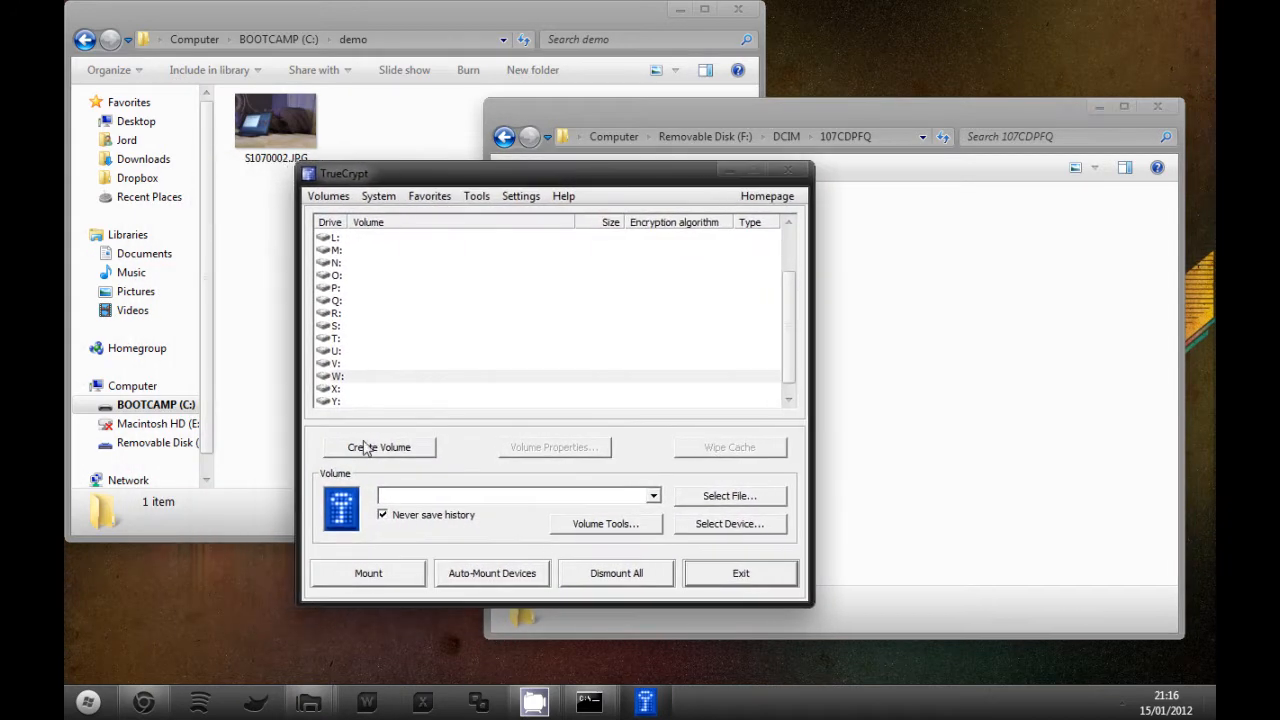
click(378, 448)
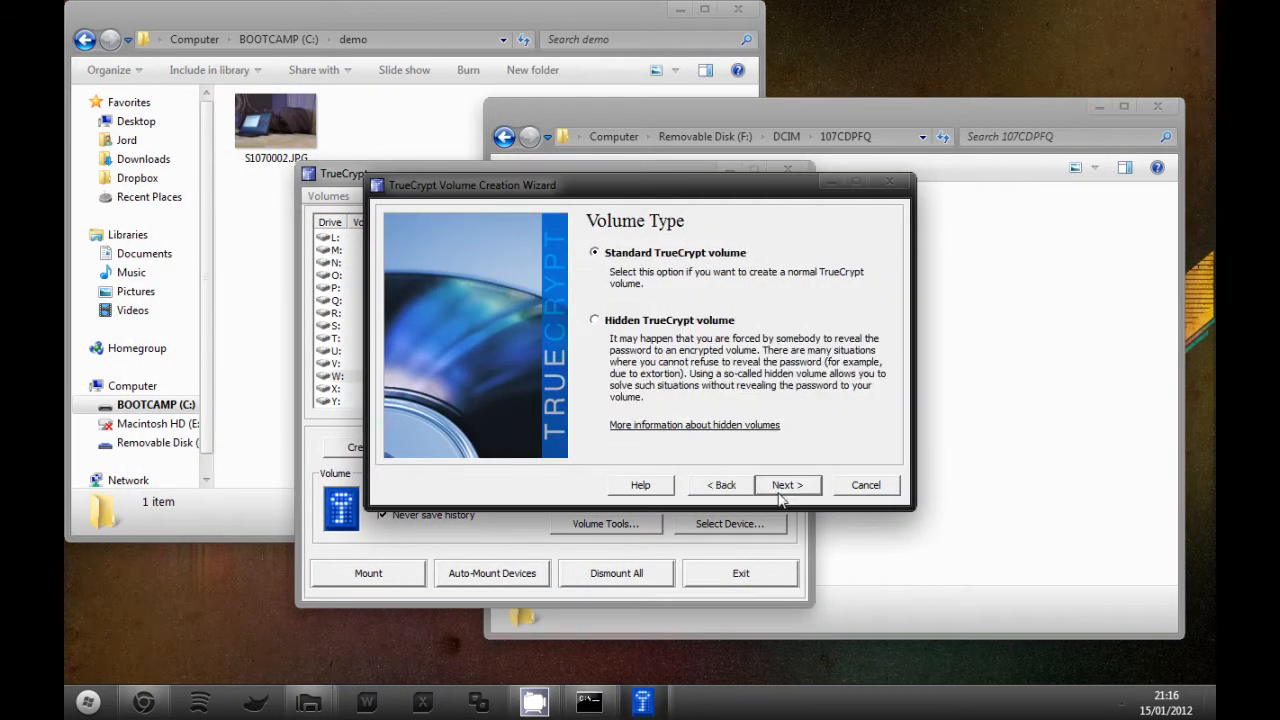
click(788, 486)
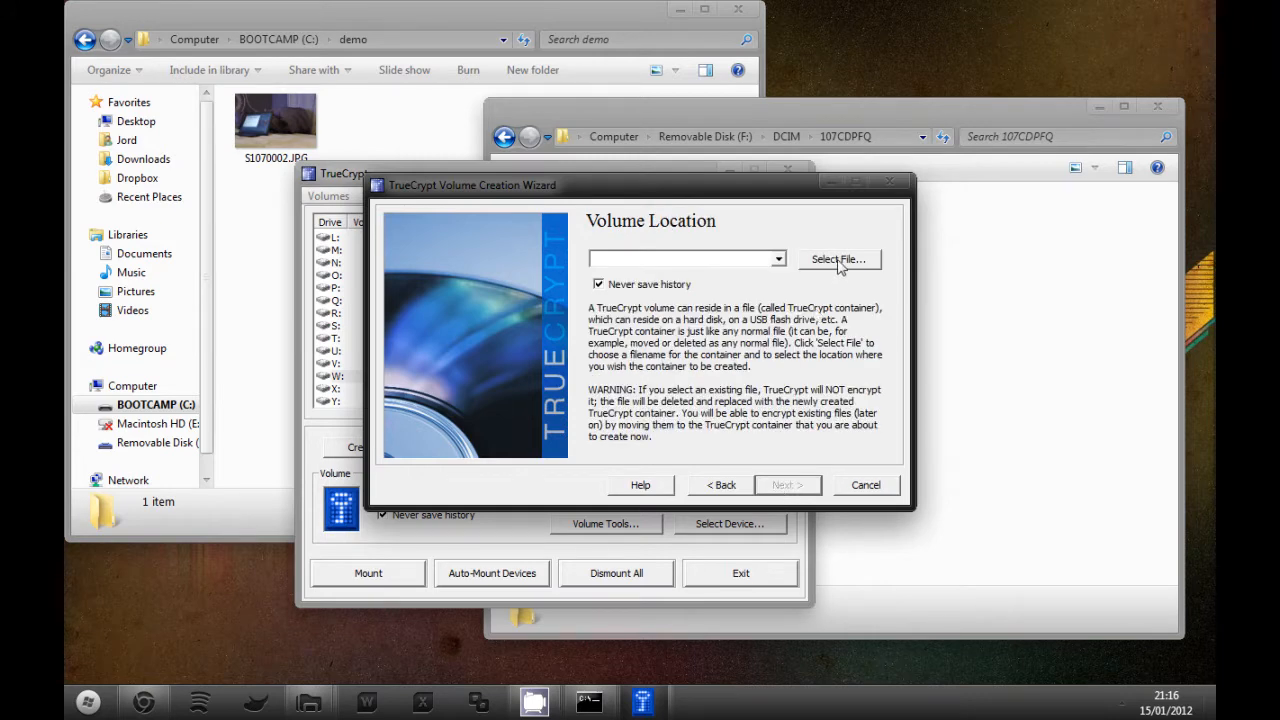
- Set the volume location to a file named demo saved in C:\demo
click(838, 260)
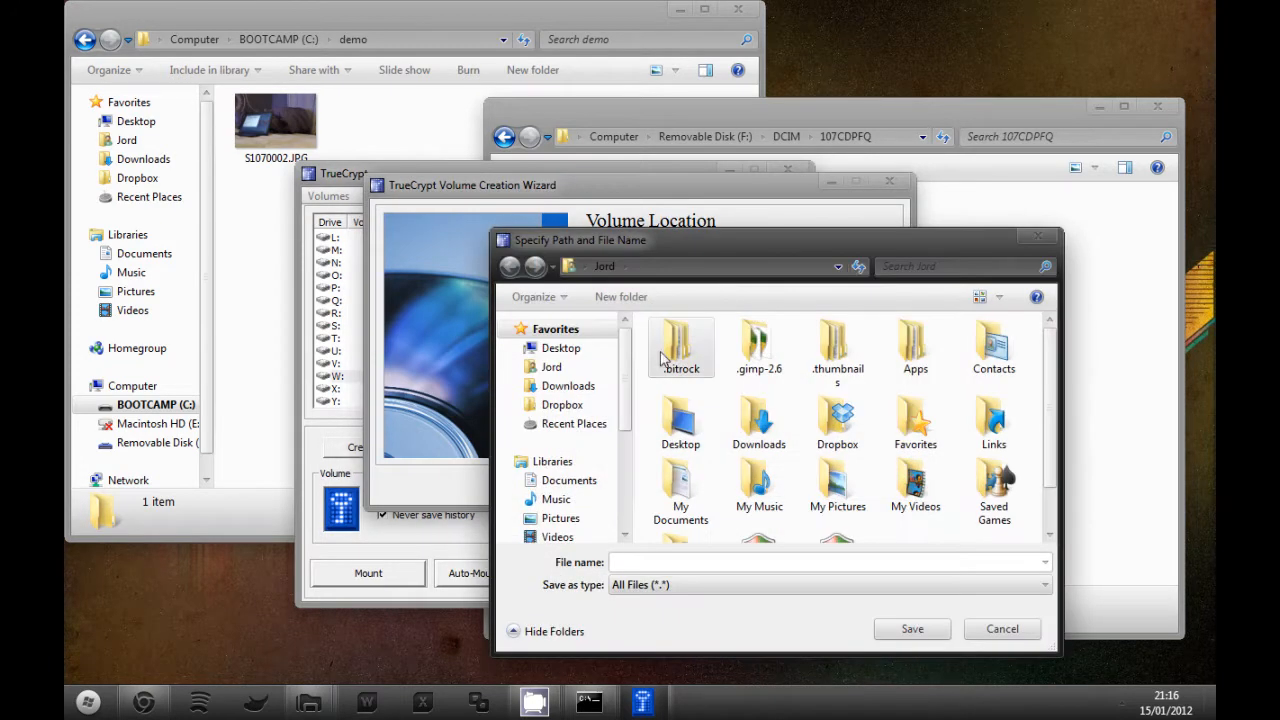
scroll(down, 3)
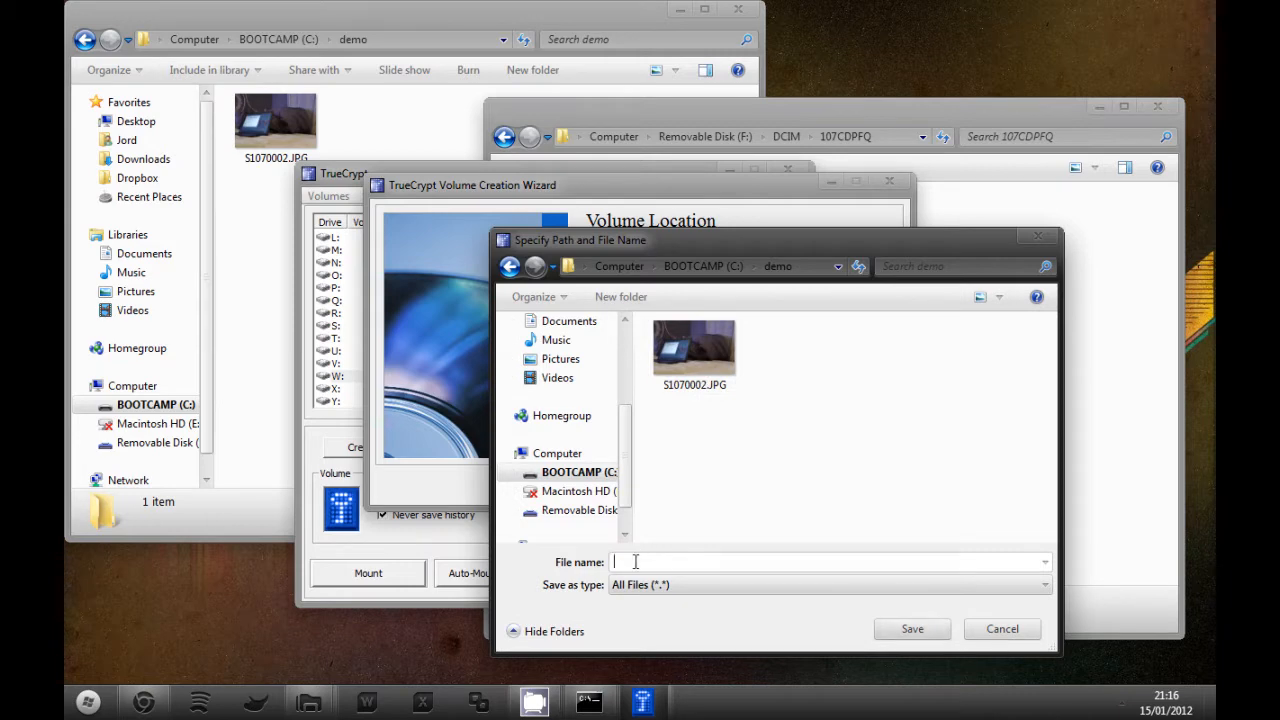
text(demo)
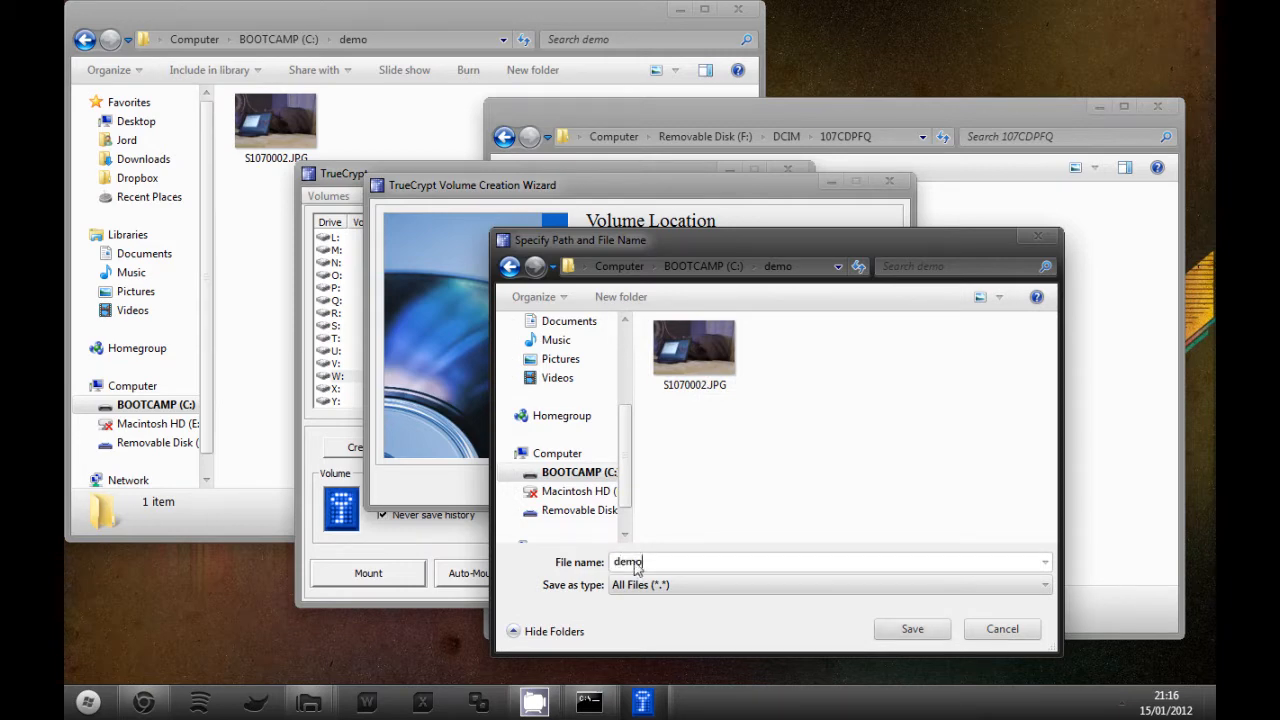
click(912, 628)
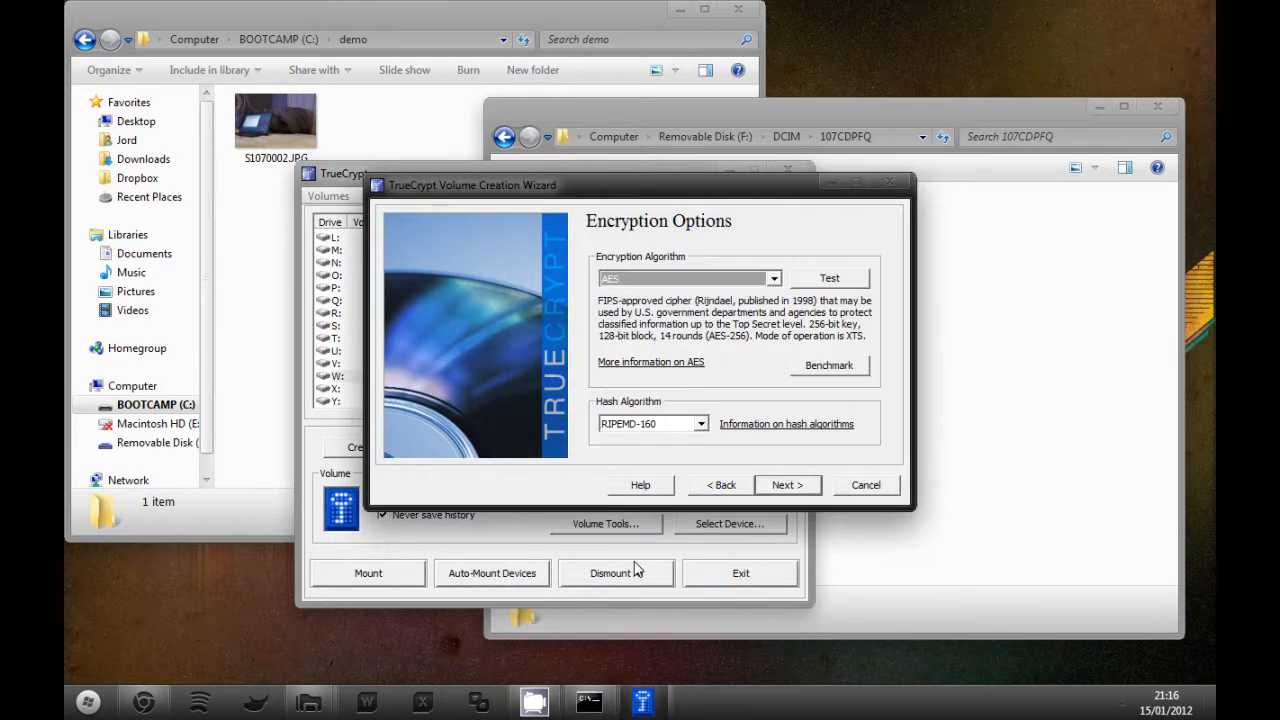
- Keep default encryption, set a 10 MB size and a short password, accepting the warning
click(788, 484)
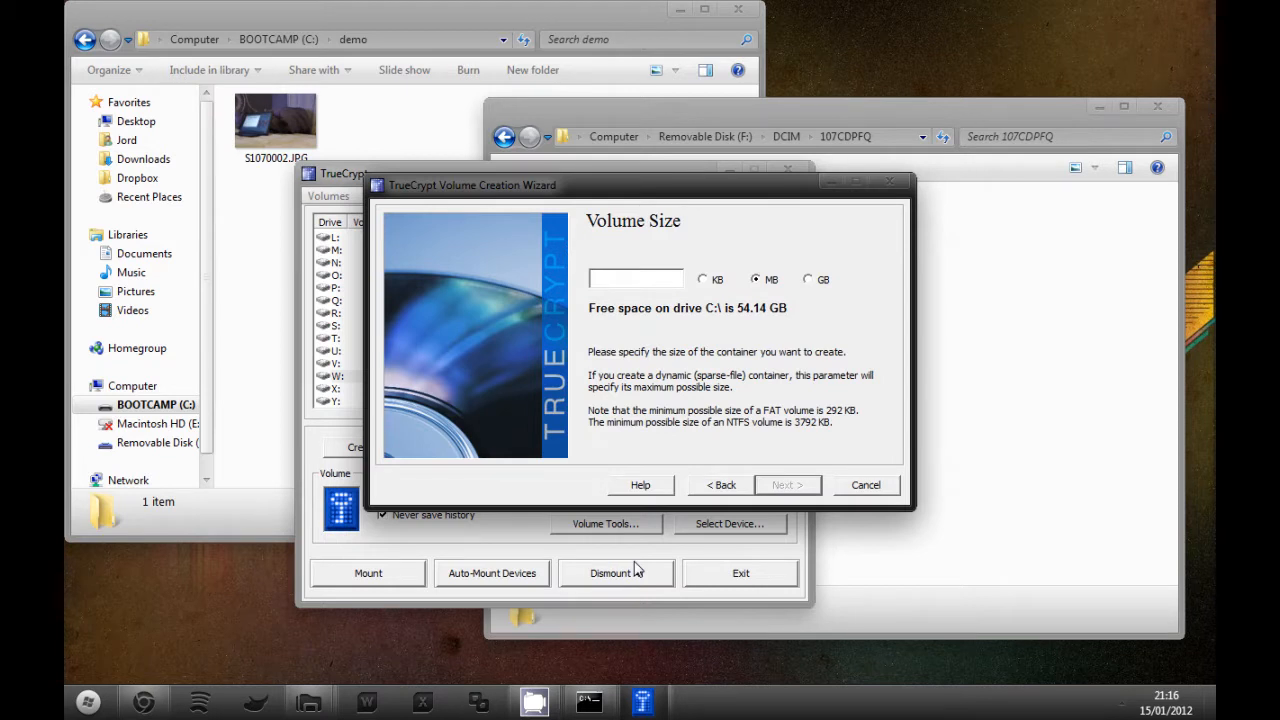
text(10)
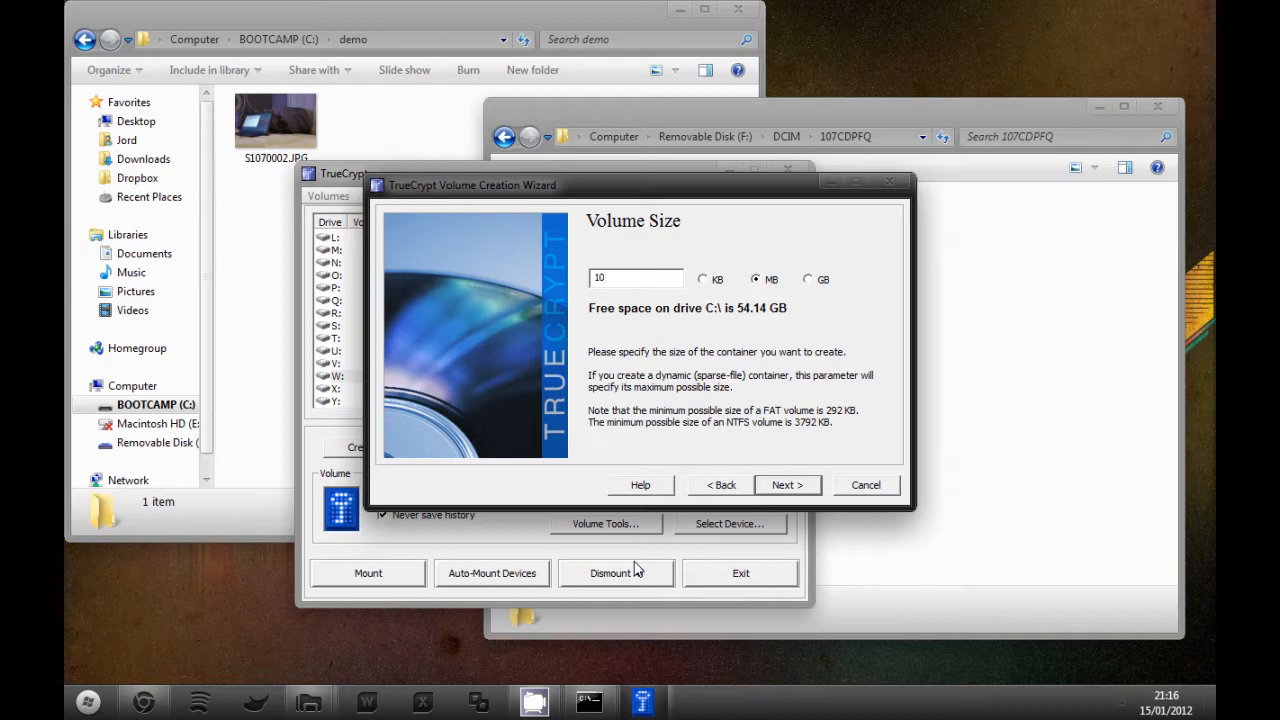
click(788, 486)
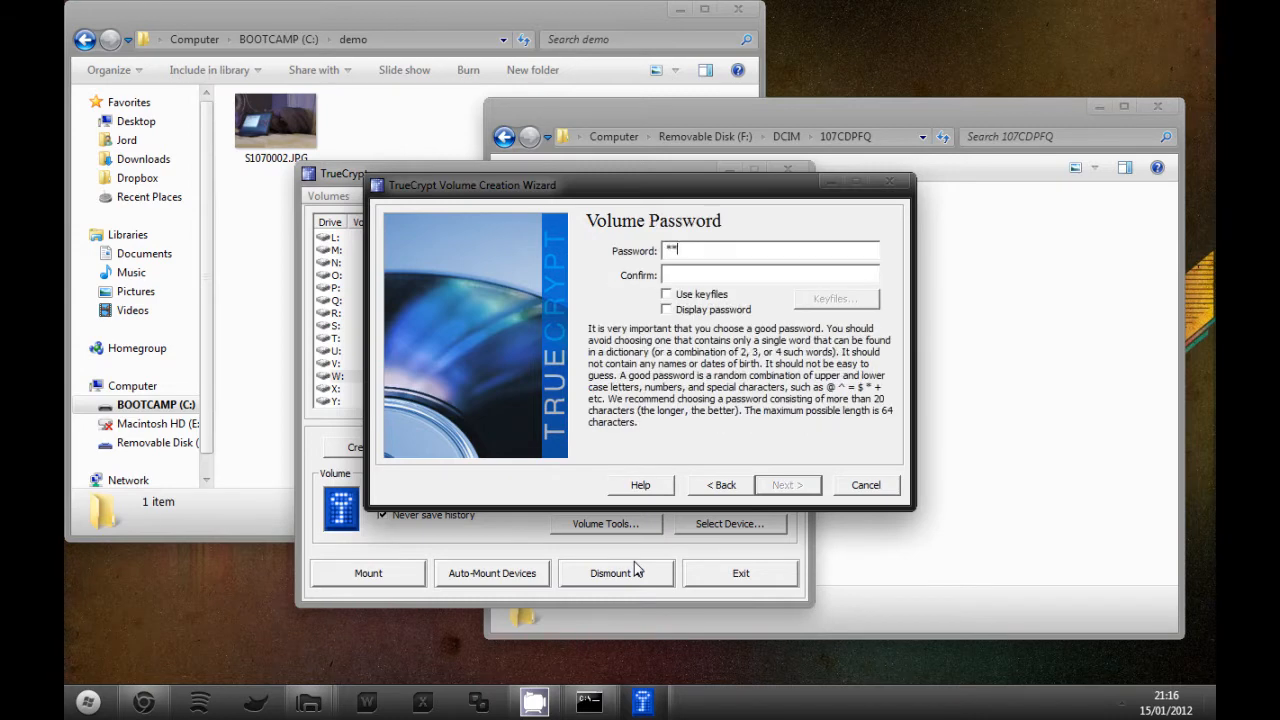
text(***)
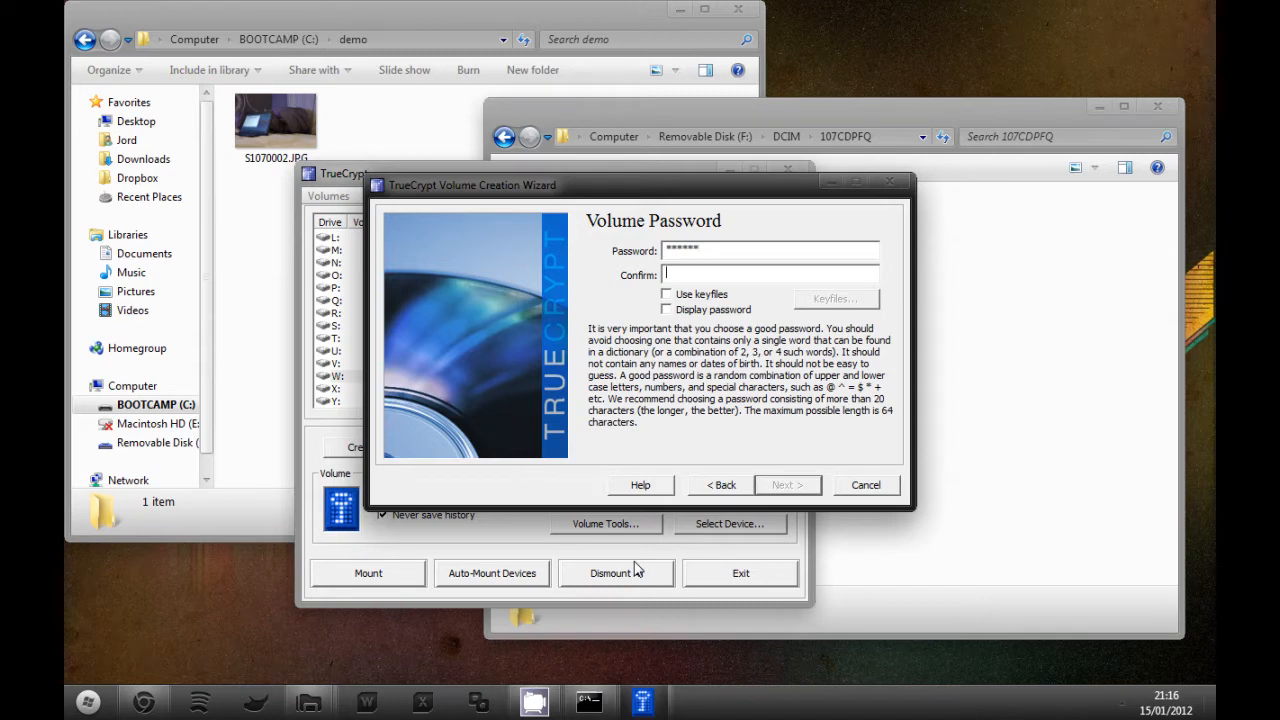
text(**)
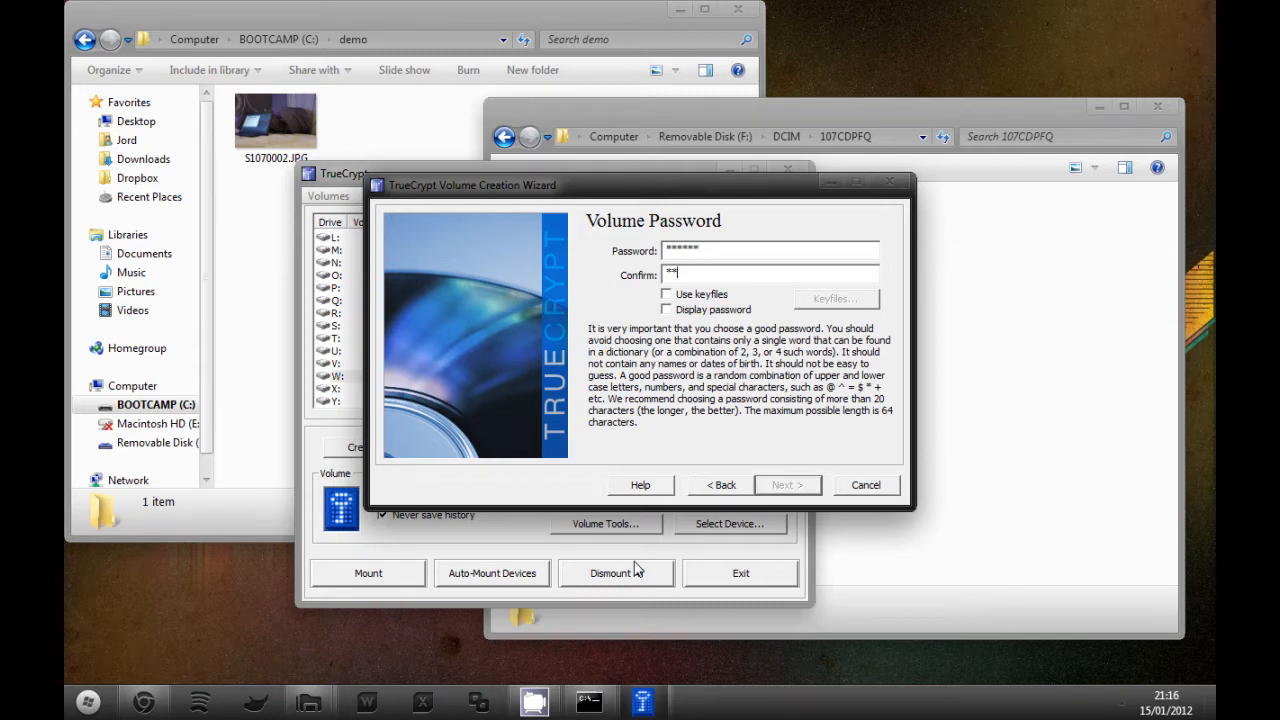
click(788, 486)
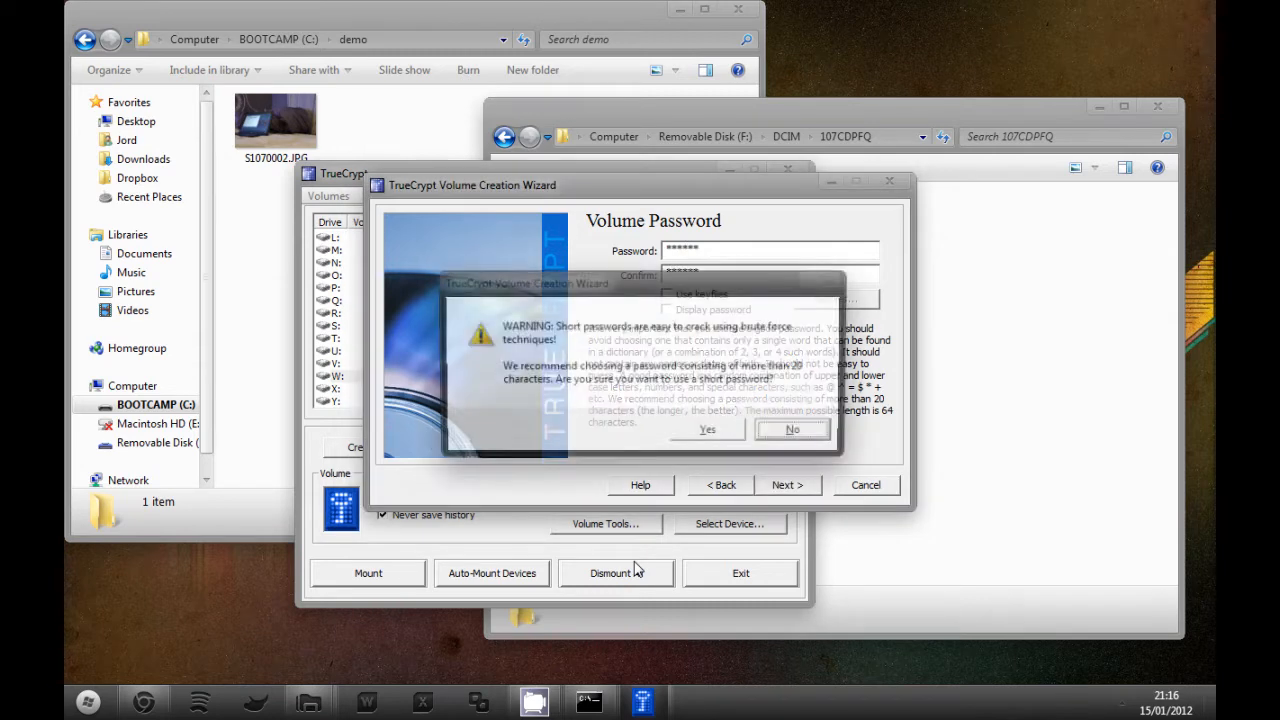
click(708, 428)
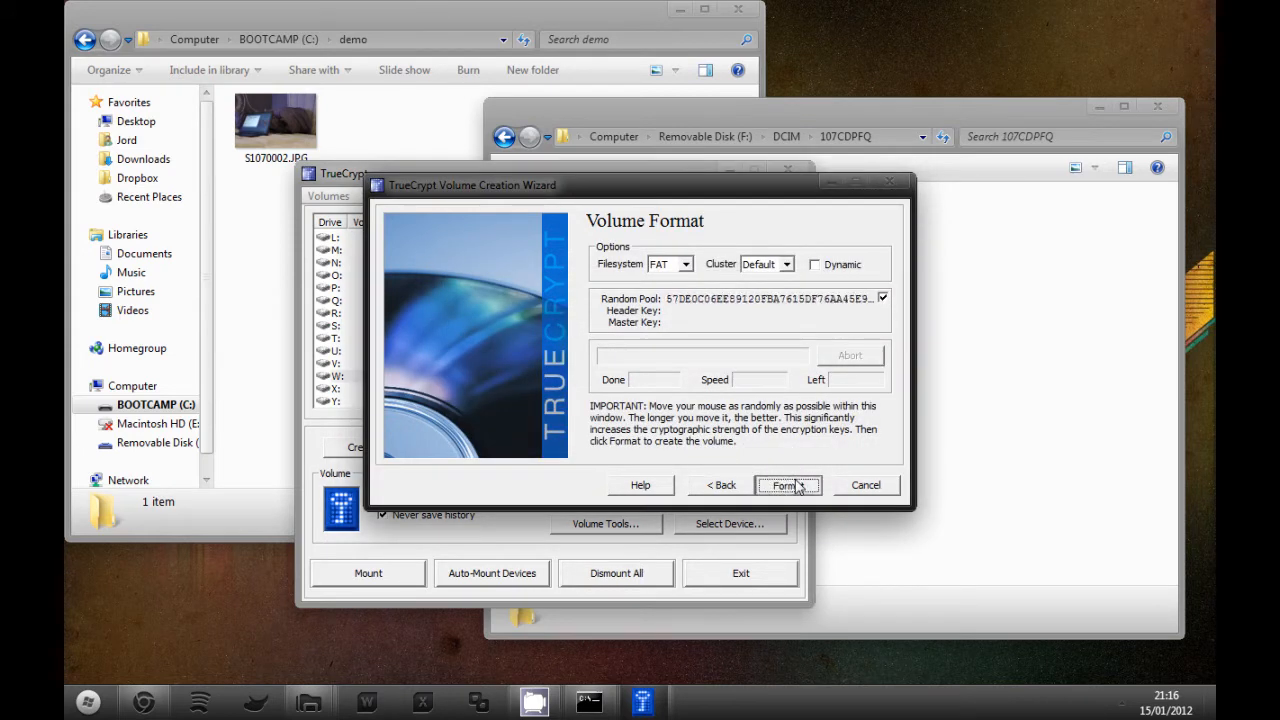
- Format the FAT volume, acknowledge its creation and exit the wizard
click(788, 486)
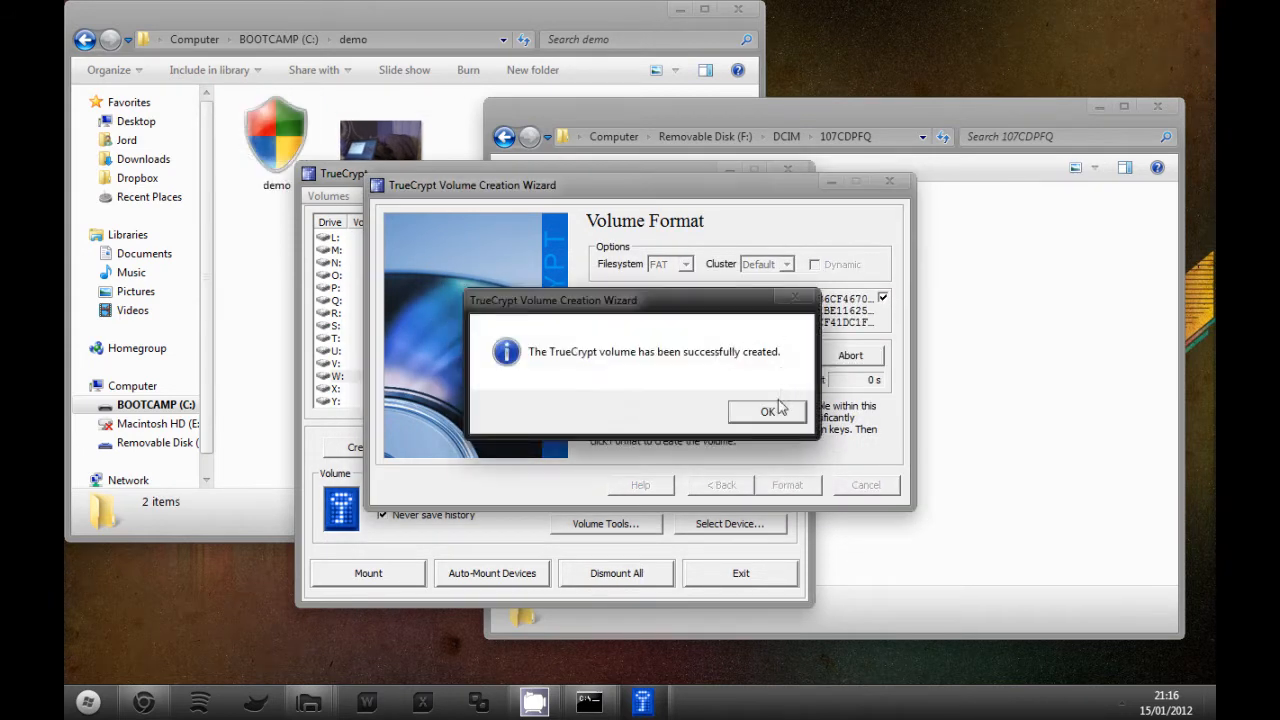
click(768, 412)
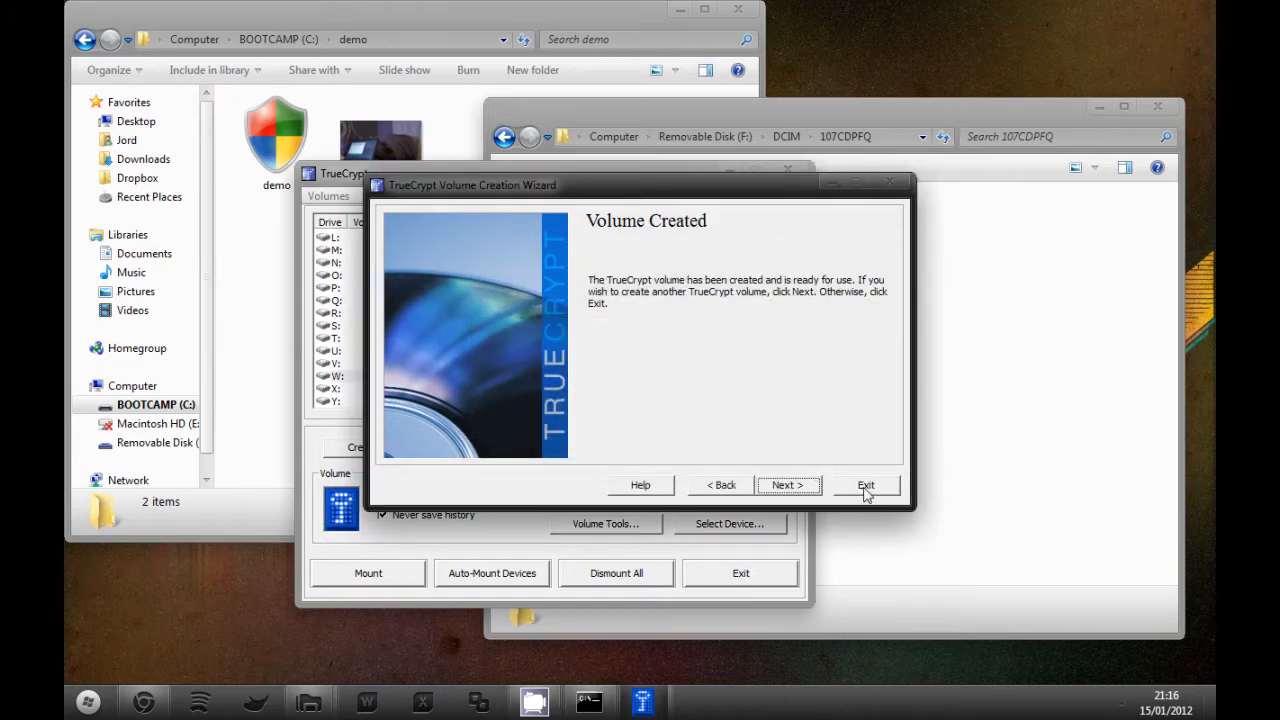
click(864, 486)
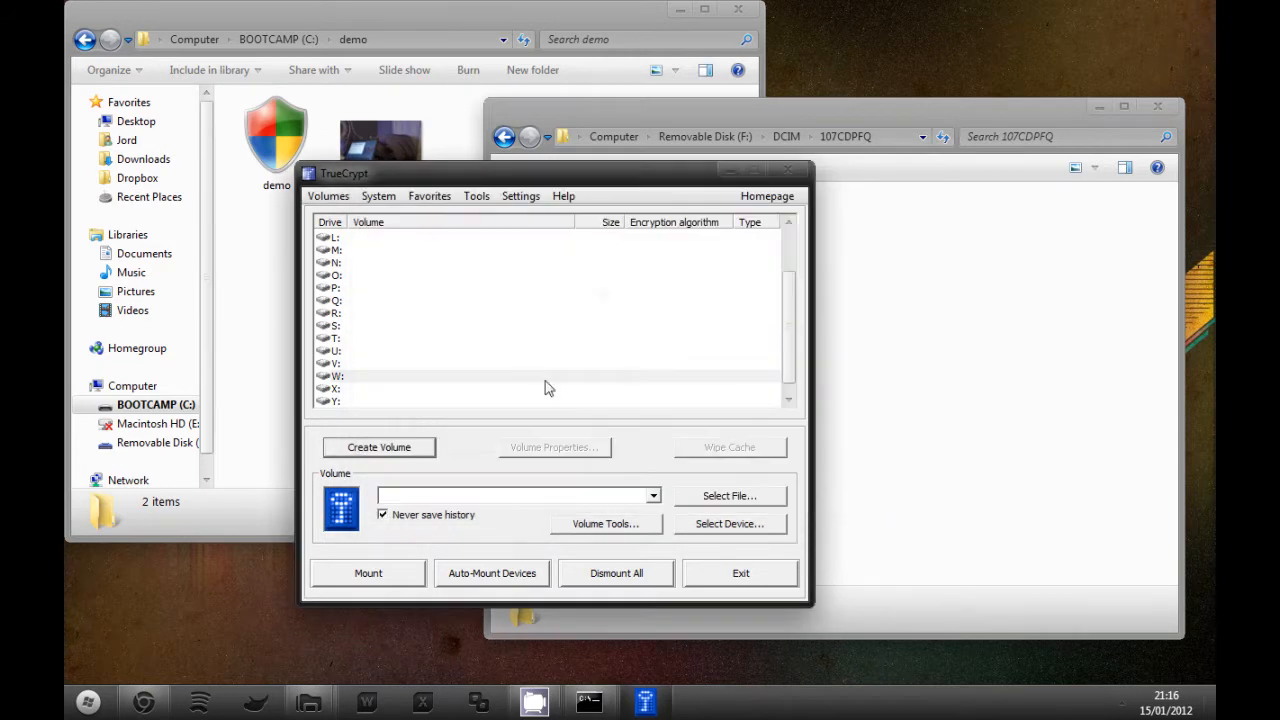
mouse_move(744, 588)
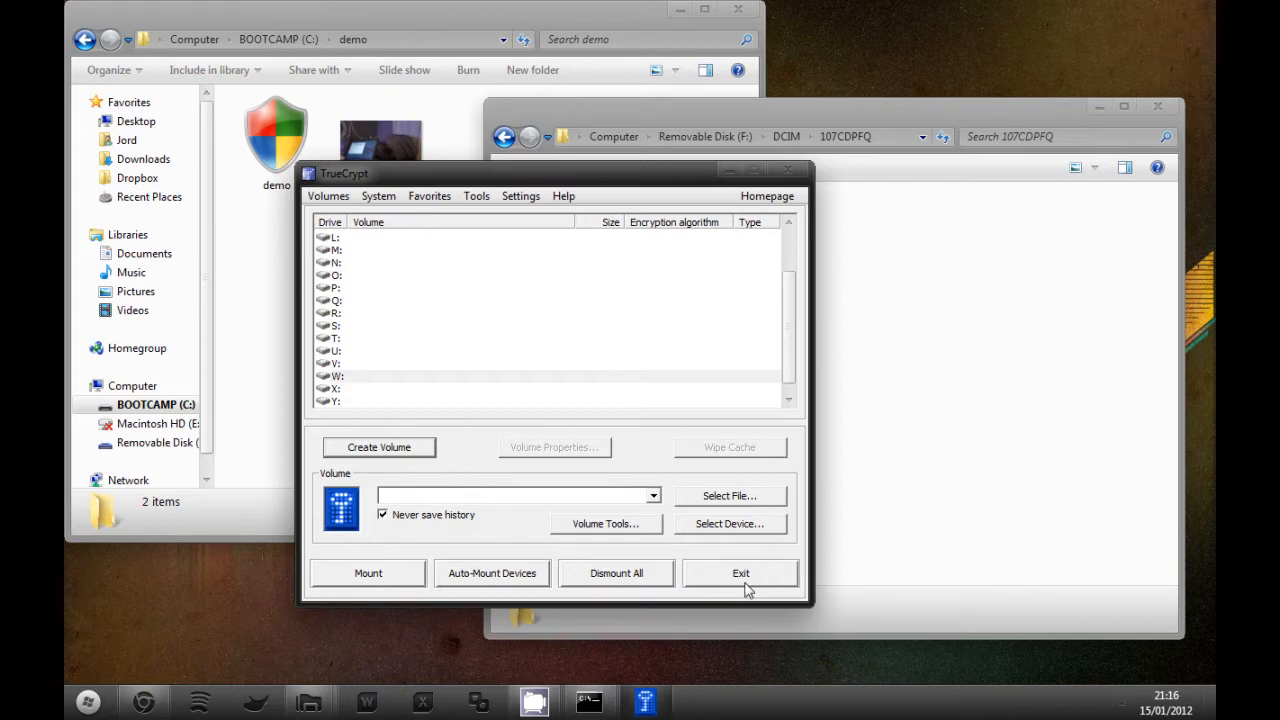
- Run copy /b S1070002.JPG + demo S1070003.JPG to join the photo and volume
click(740, 572)
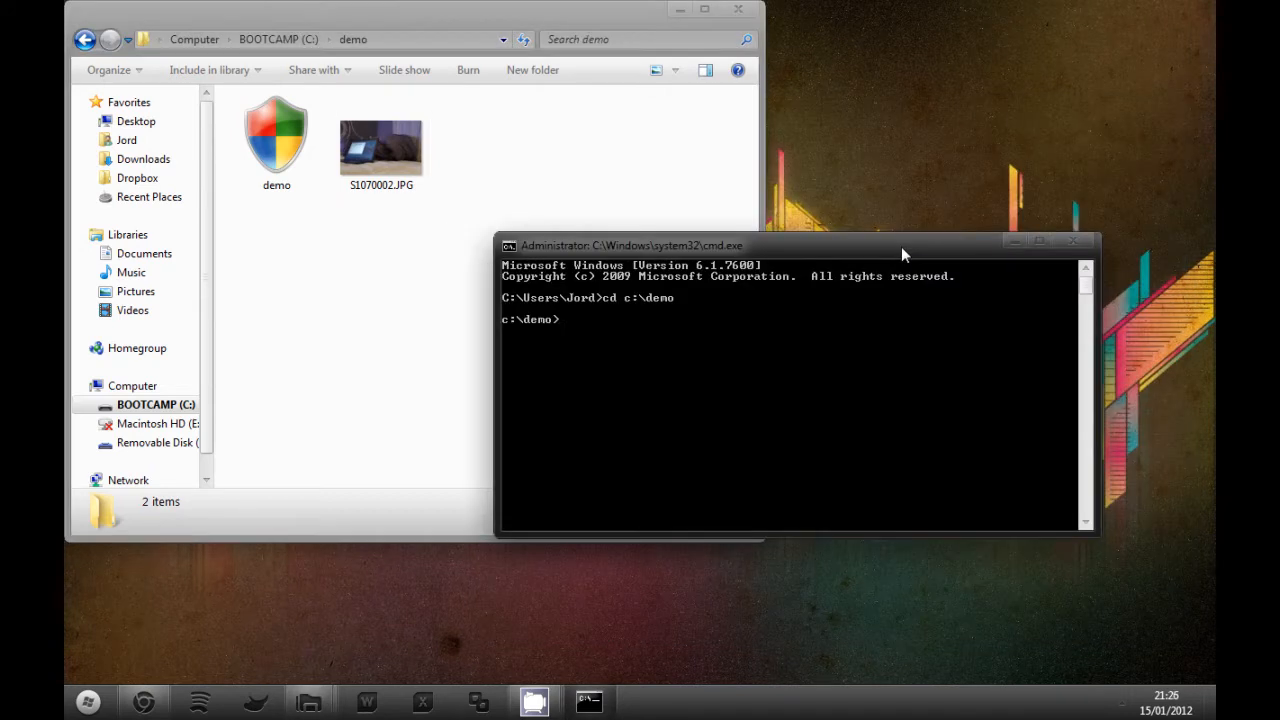
text(copy)
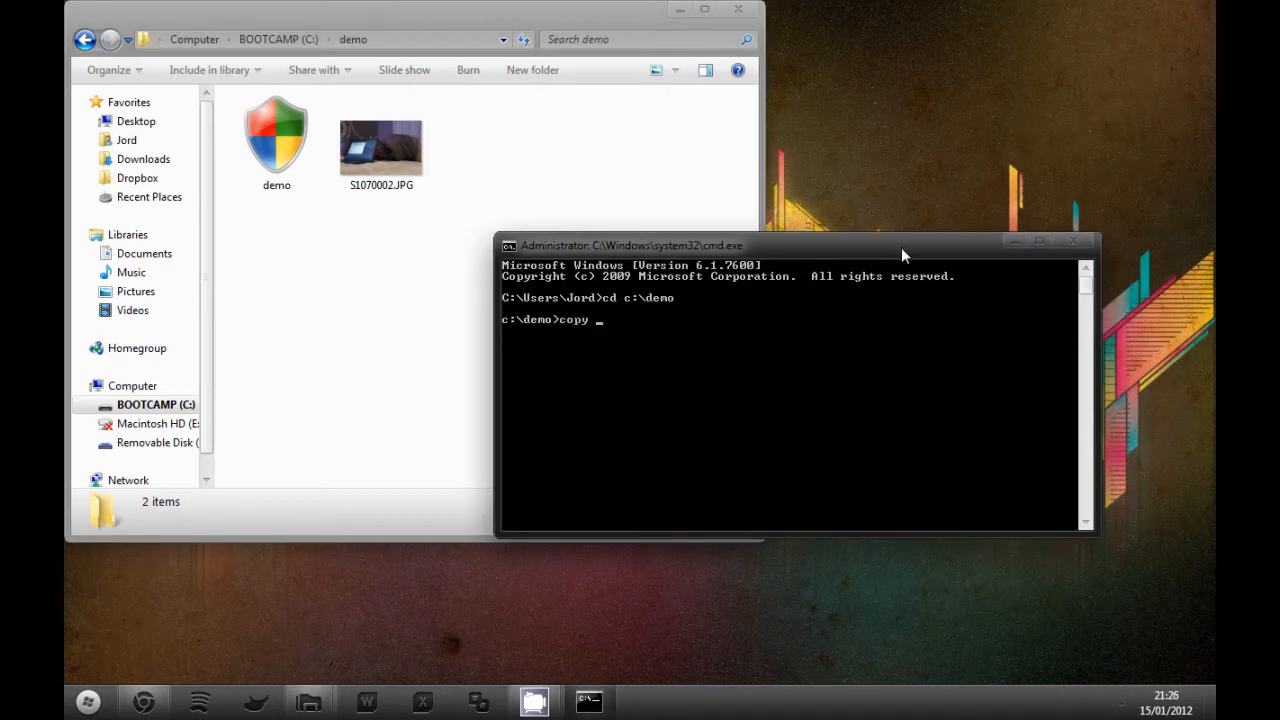
text(/b)
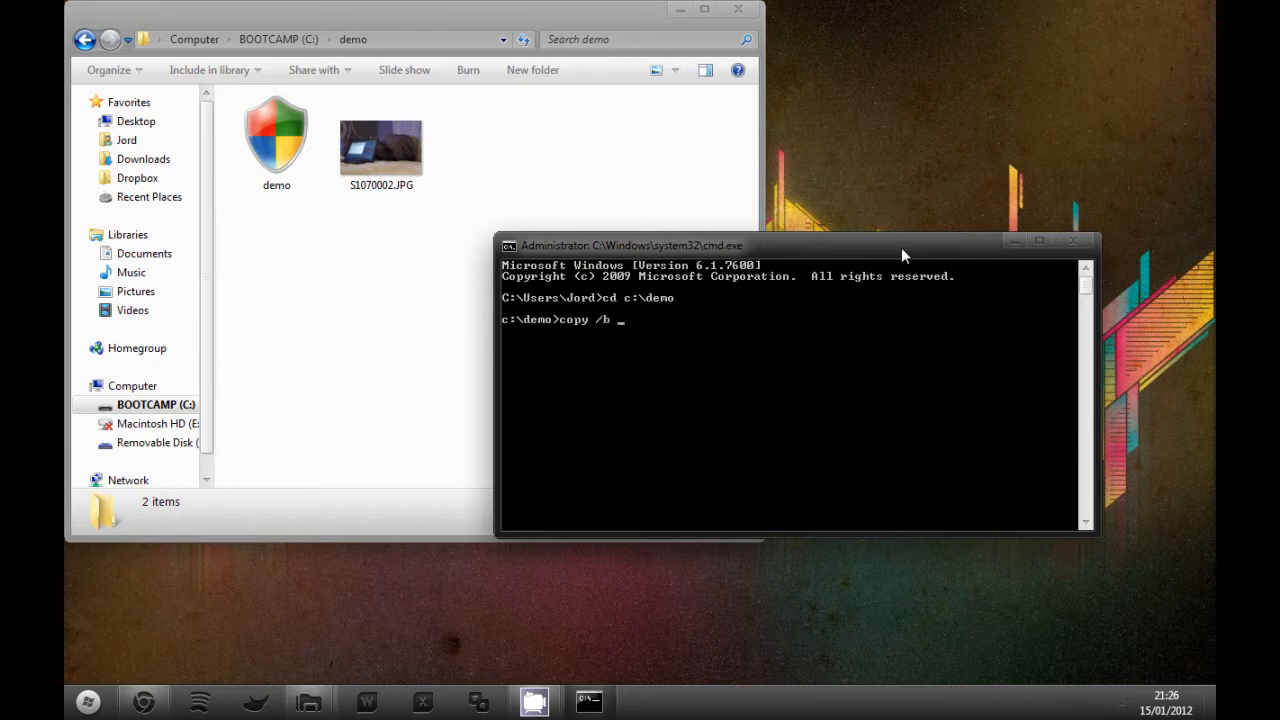
text(S1)
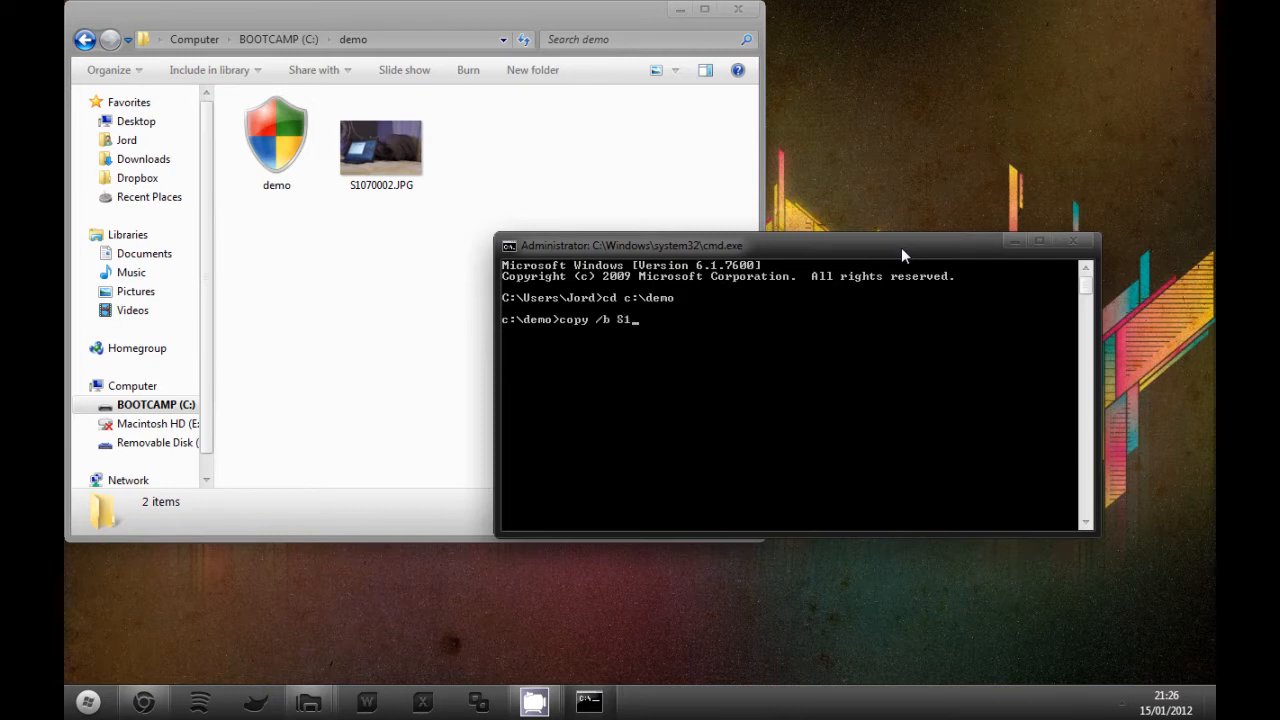
text(070002)
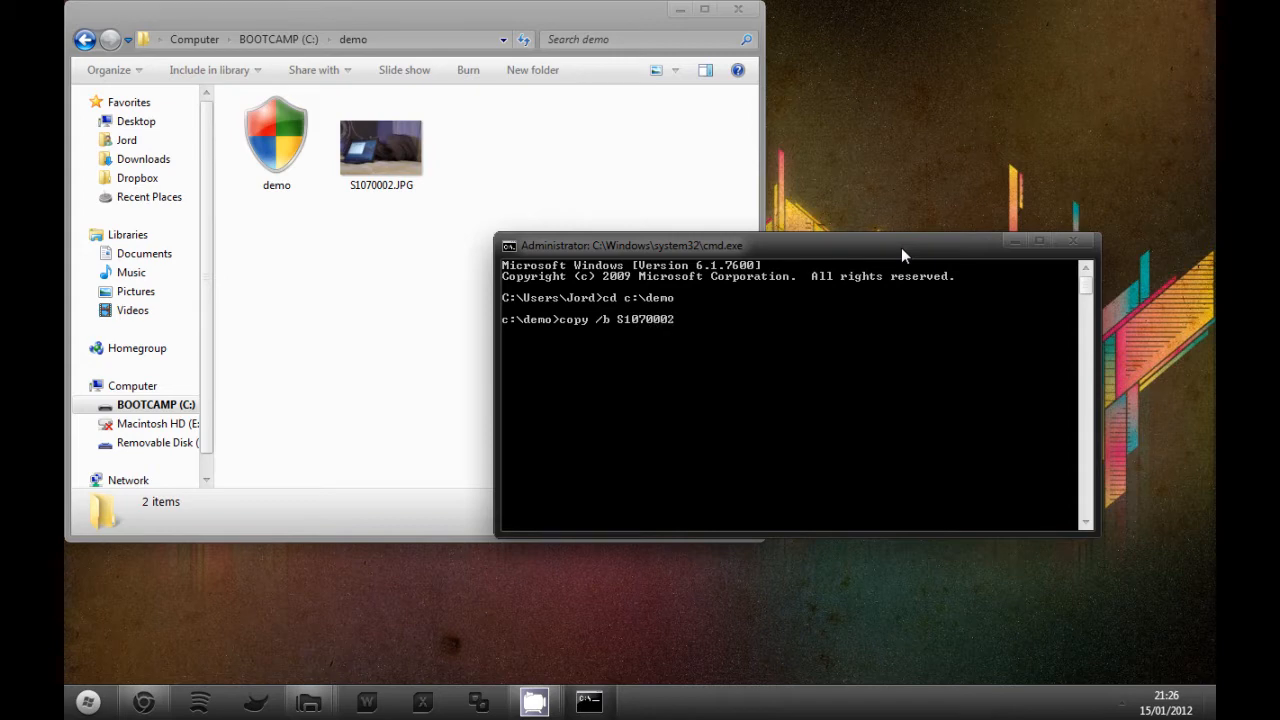
text(.JPG)
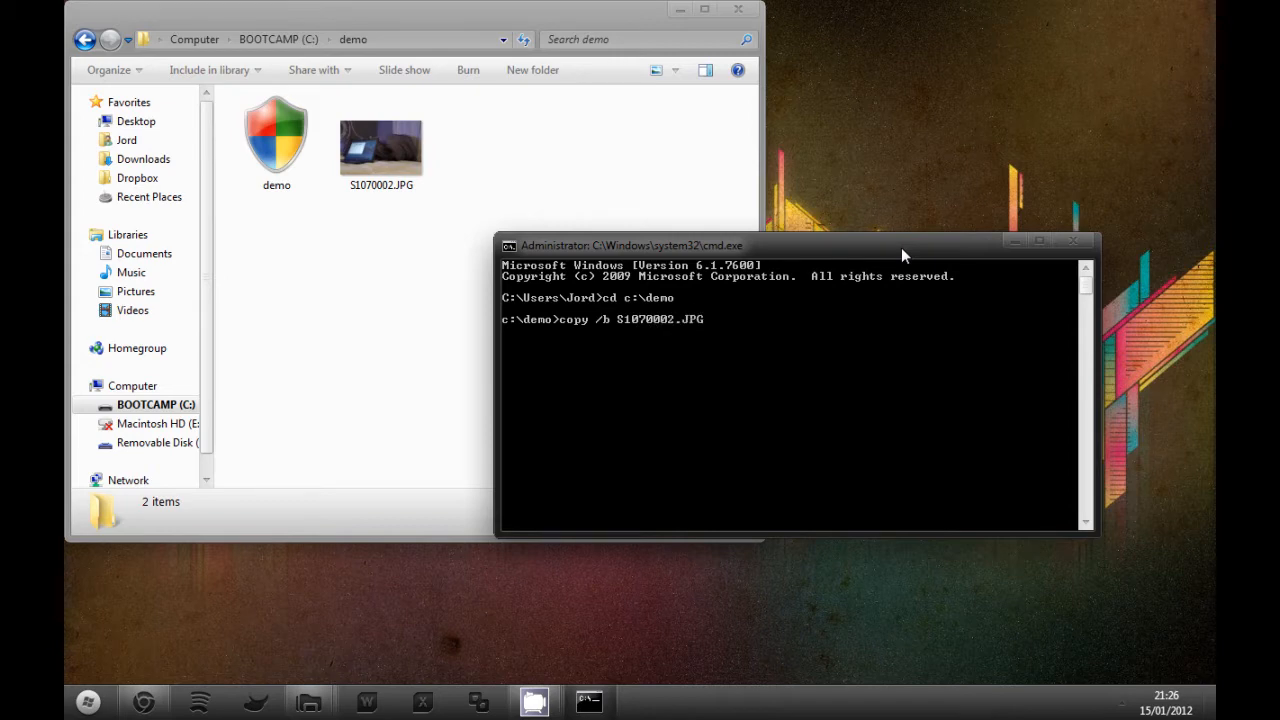
text(+ demo)
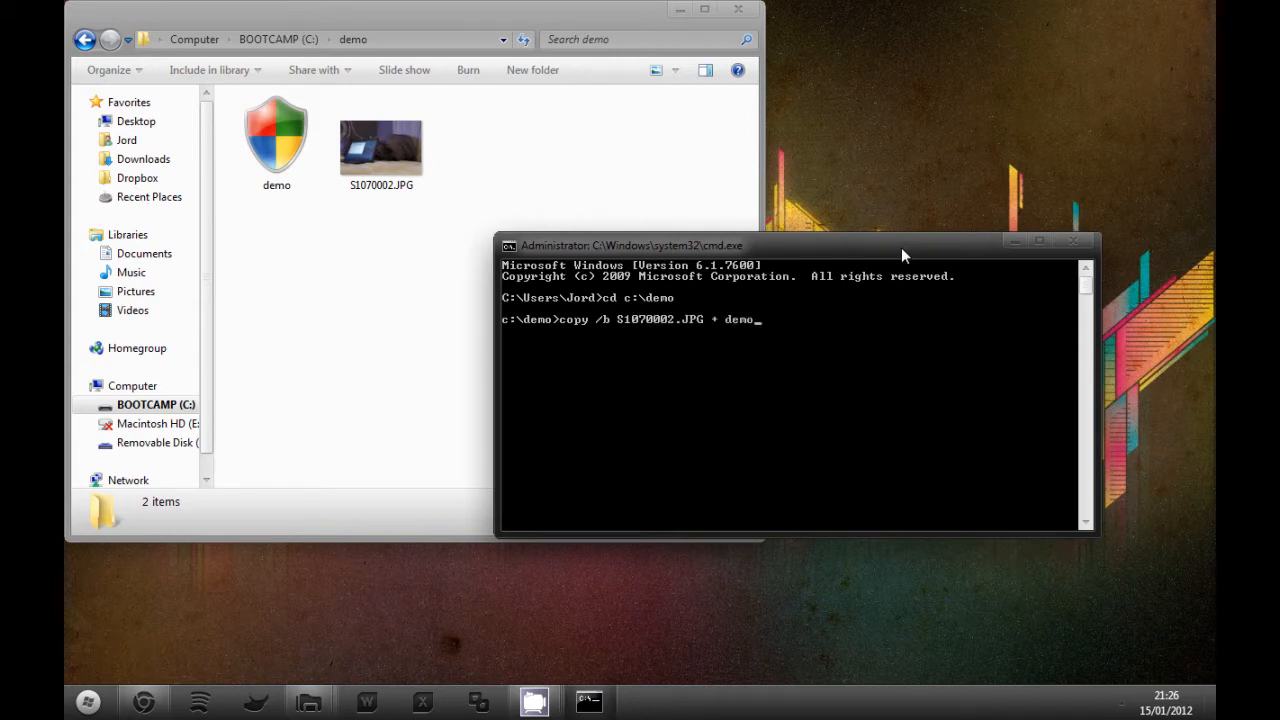
text(S)
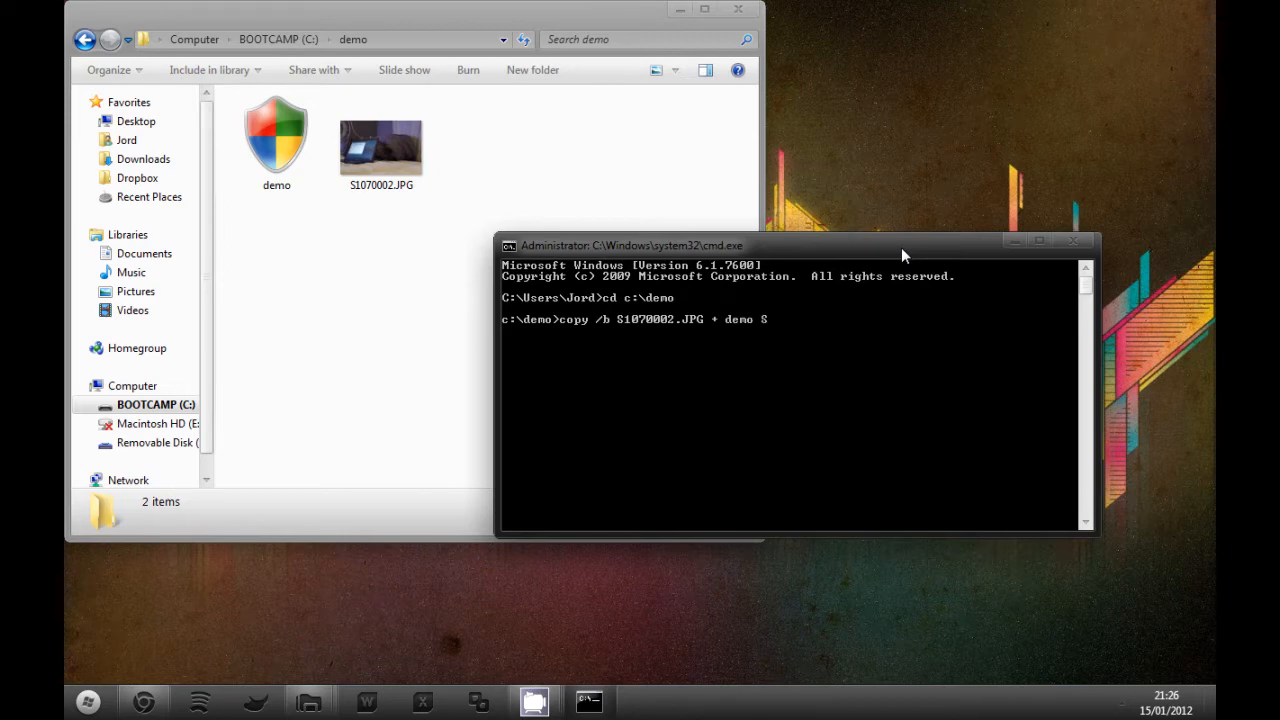
text(1070003)
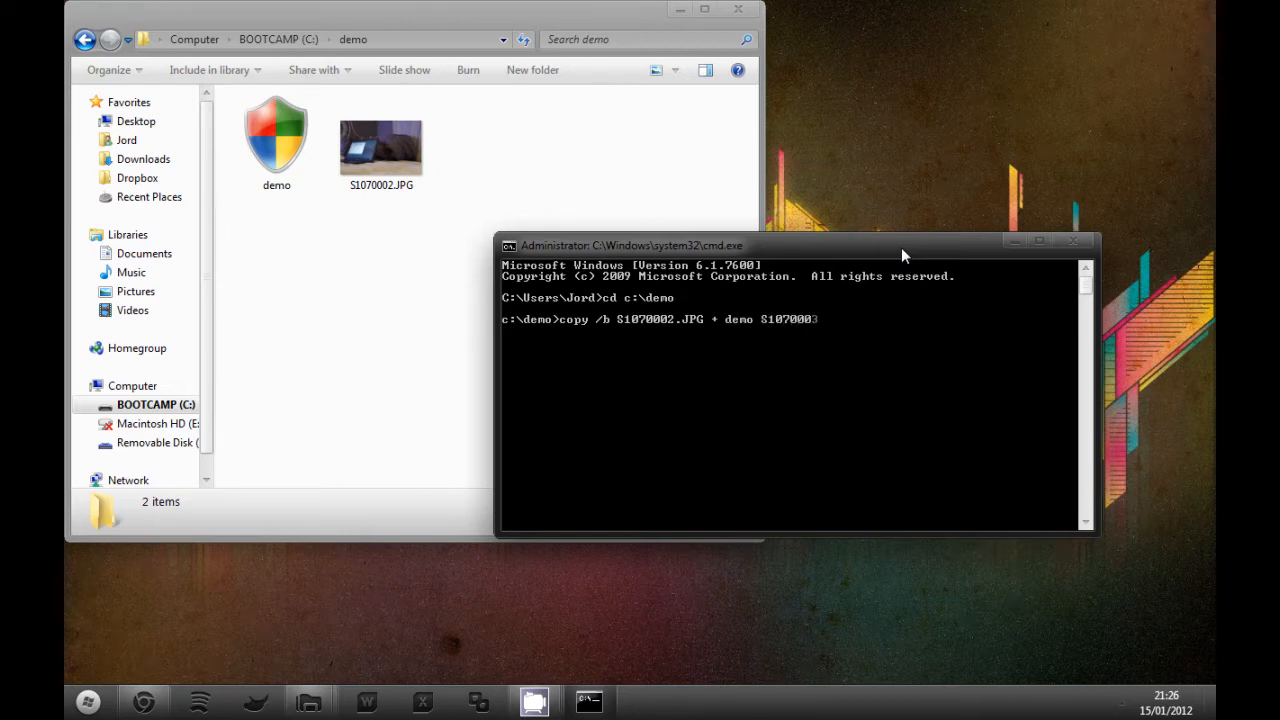
text(.JPG)
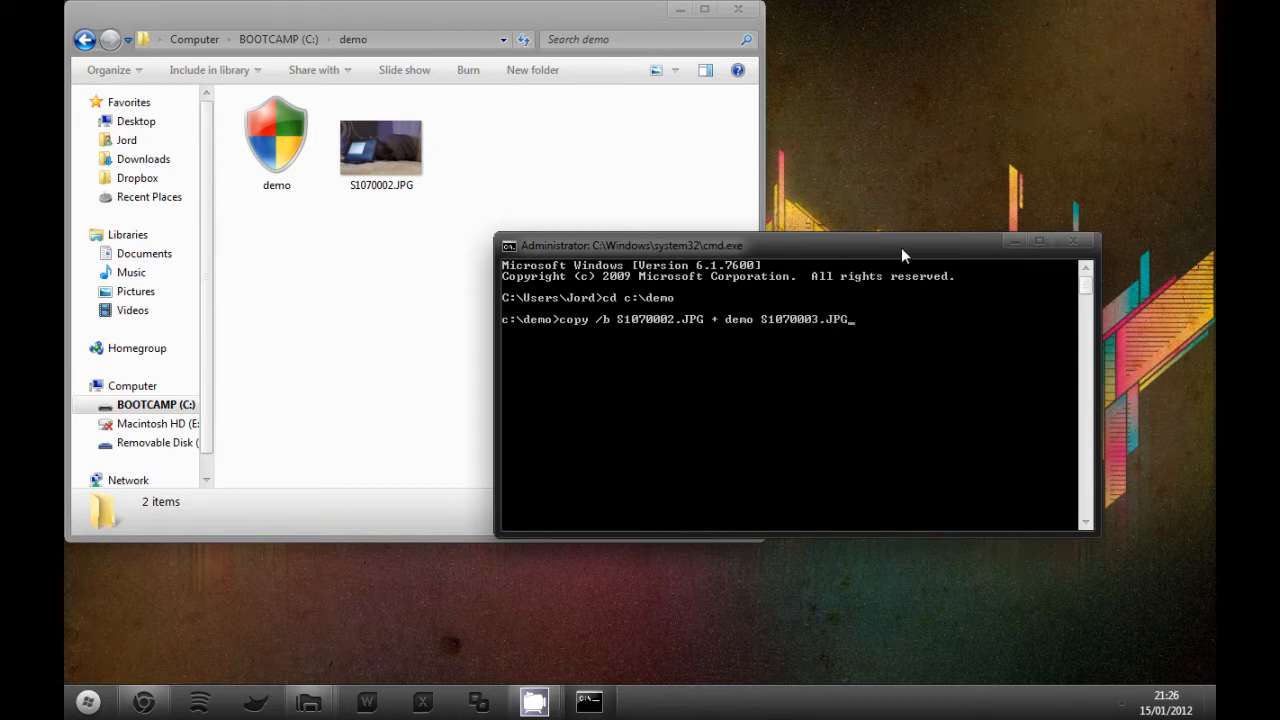
key(enter)
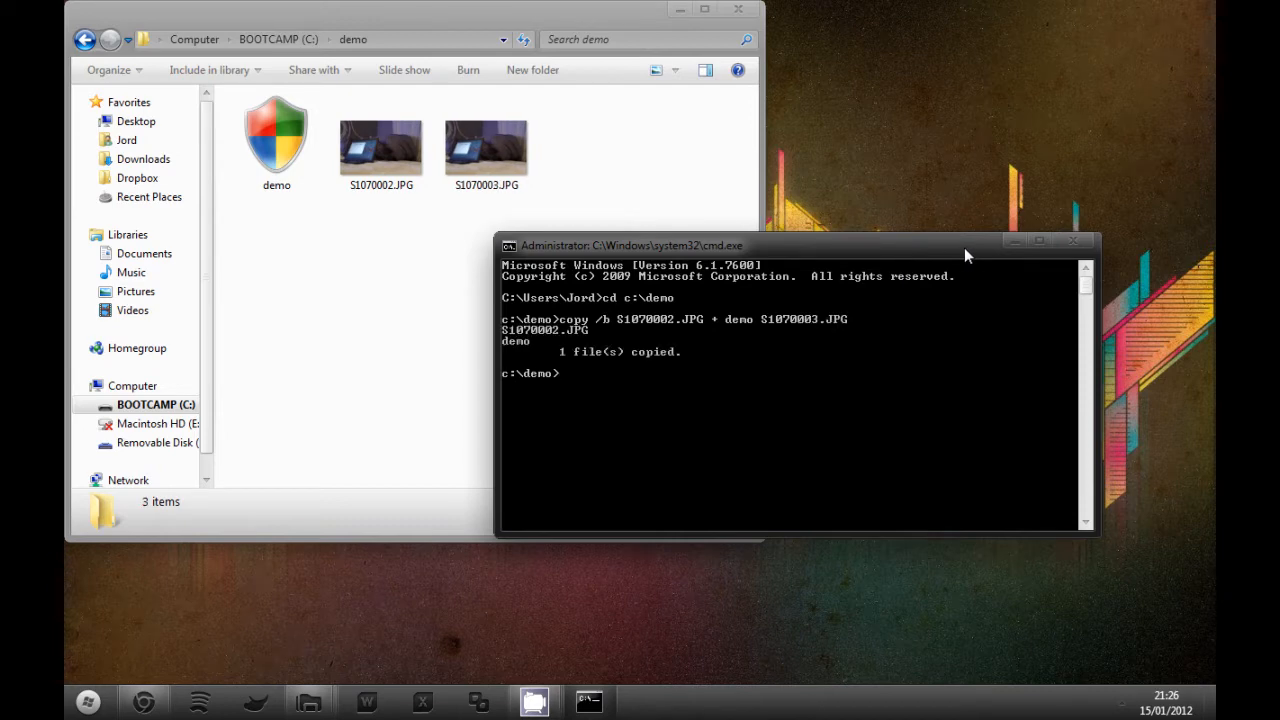
- View S1070003.JPG as a normal photo in Windows Photo Viewer, then close it
click(488, 150)
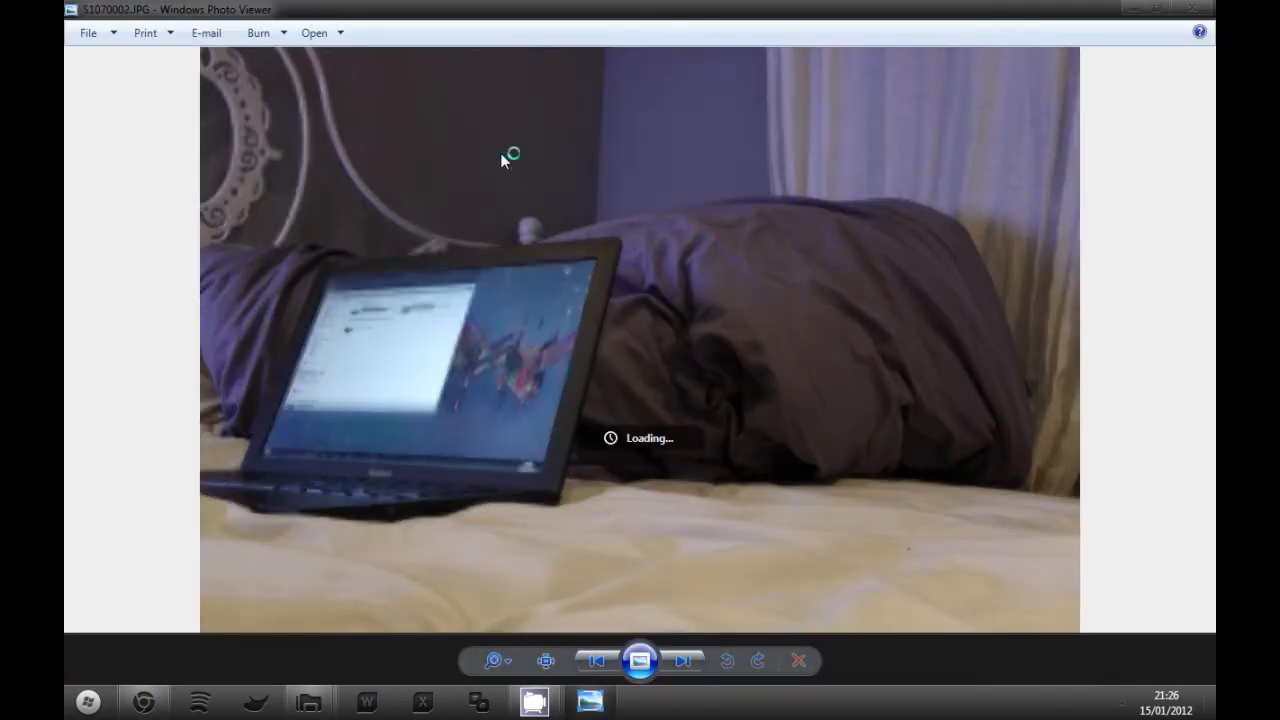
click(684, 660)
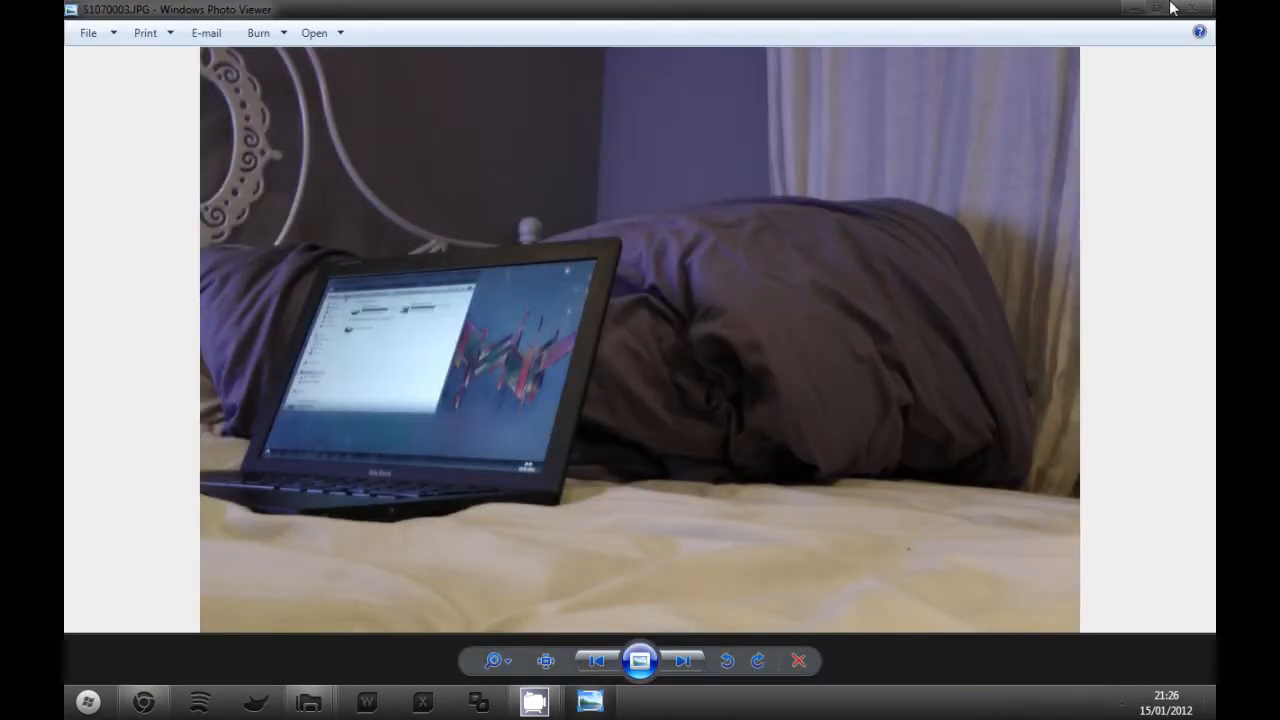
click(1196, 8)
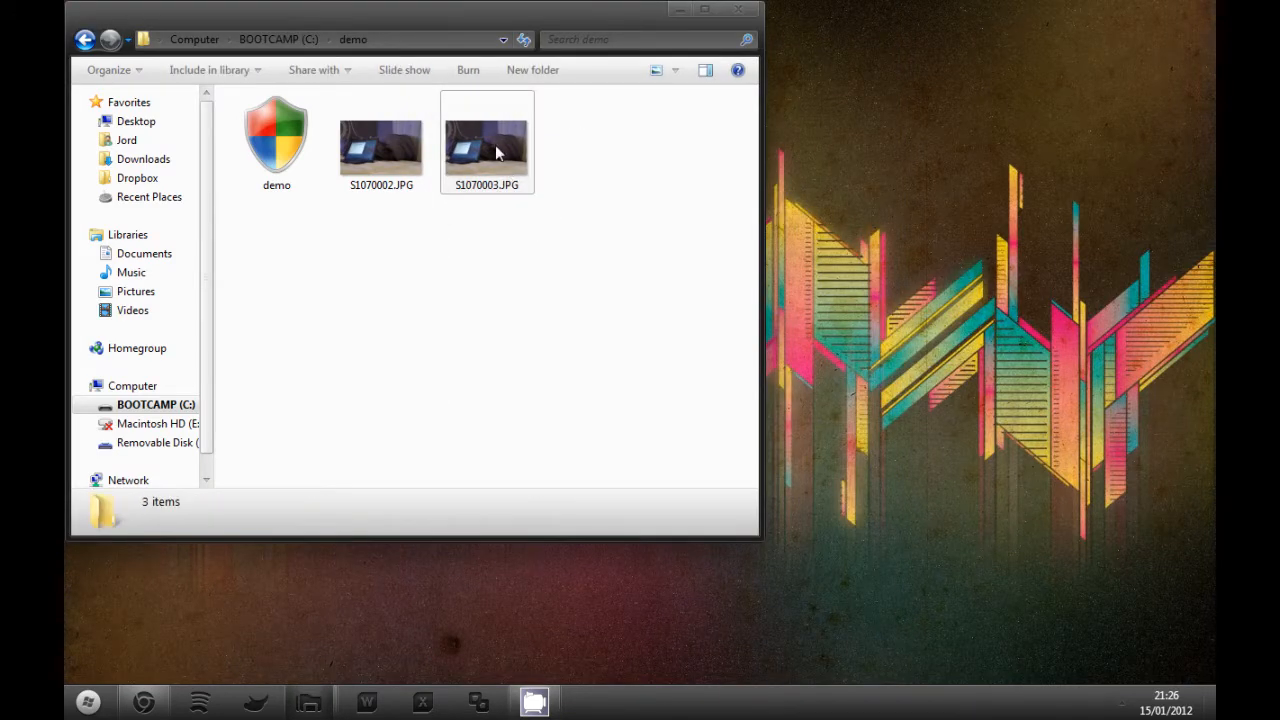
- Try mounting C:\demo\S1070003.JPG in TrueCrypt, dismissing the incorrect password error
click(488, 148)
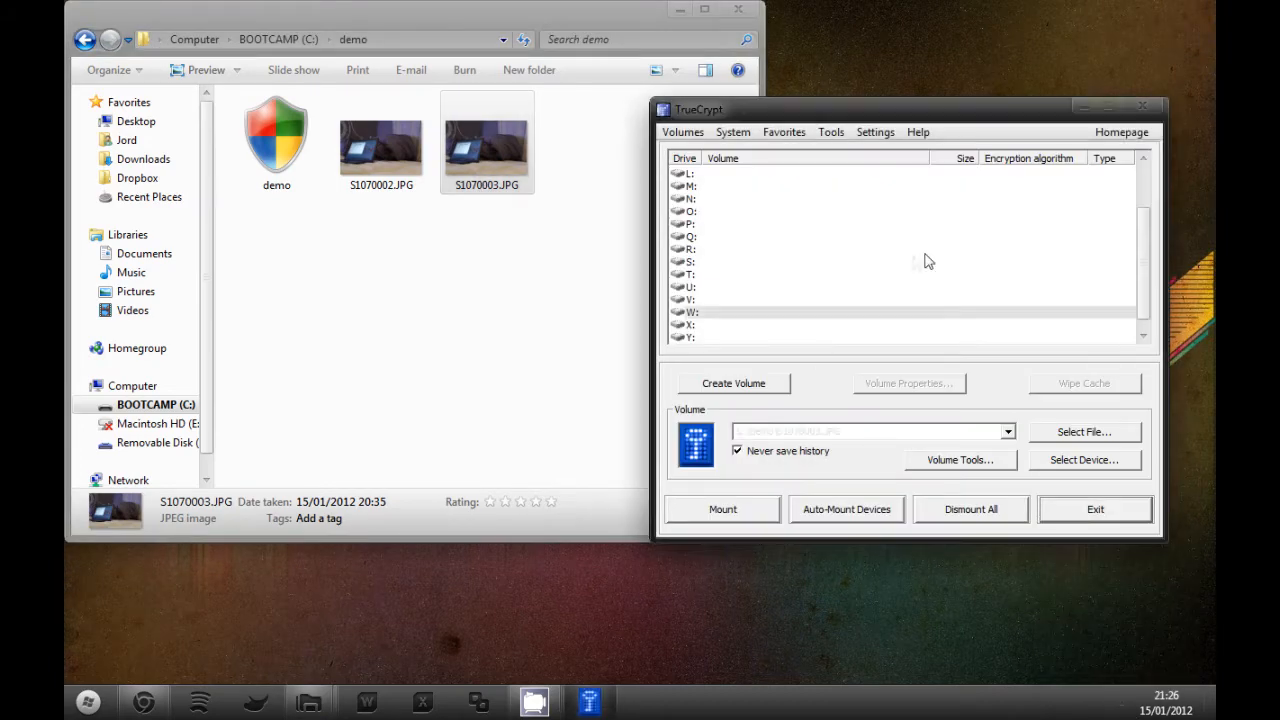
click(722, 510)
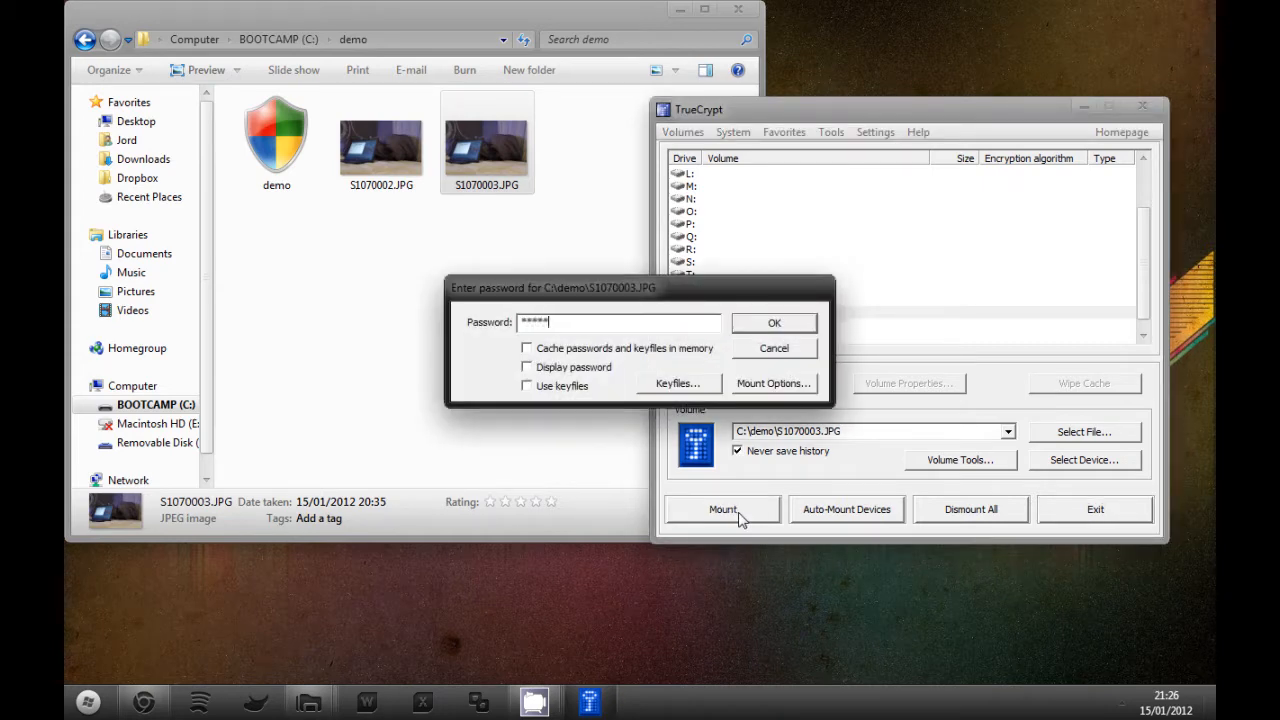
click(774, 322)
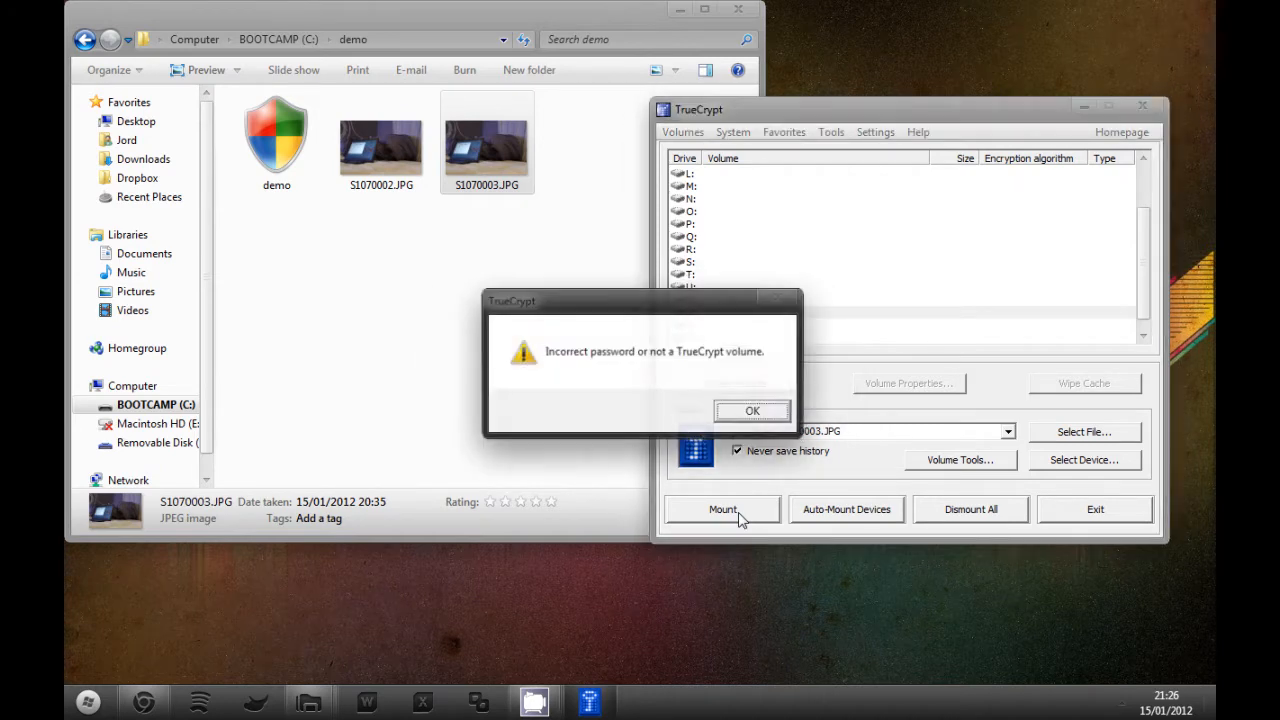
click(752, 410)
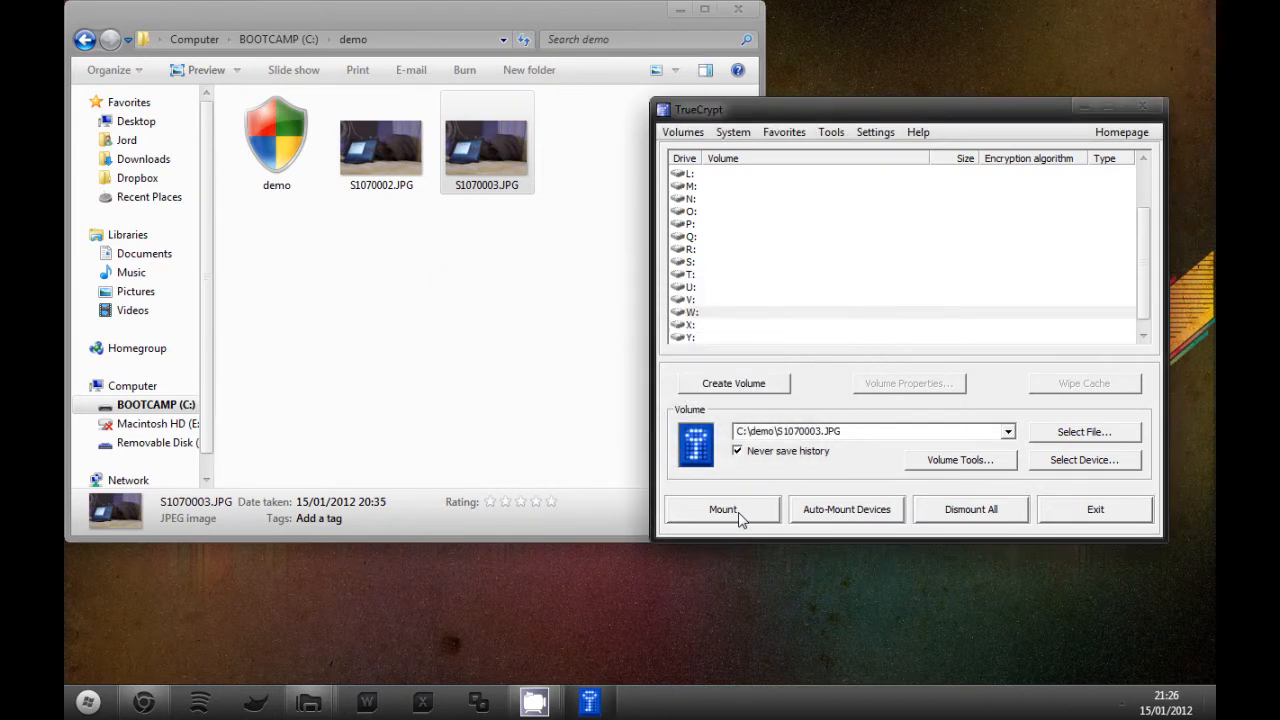
- Retry the mount as drive W, acknowledging the damaged header and file extension warnings
click(722, 510)
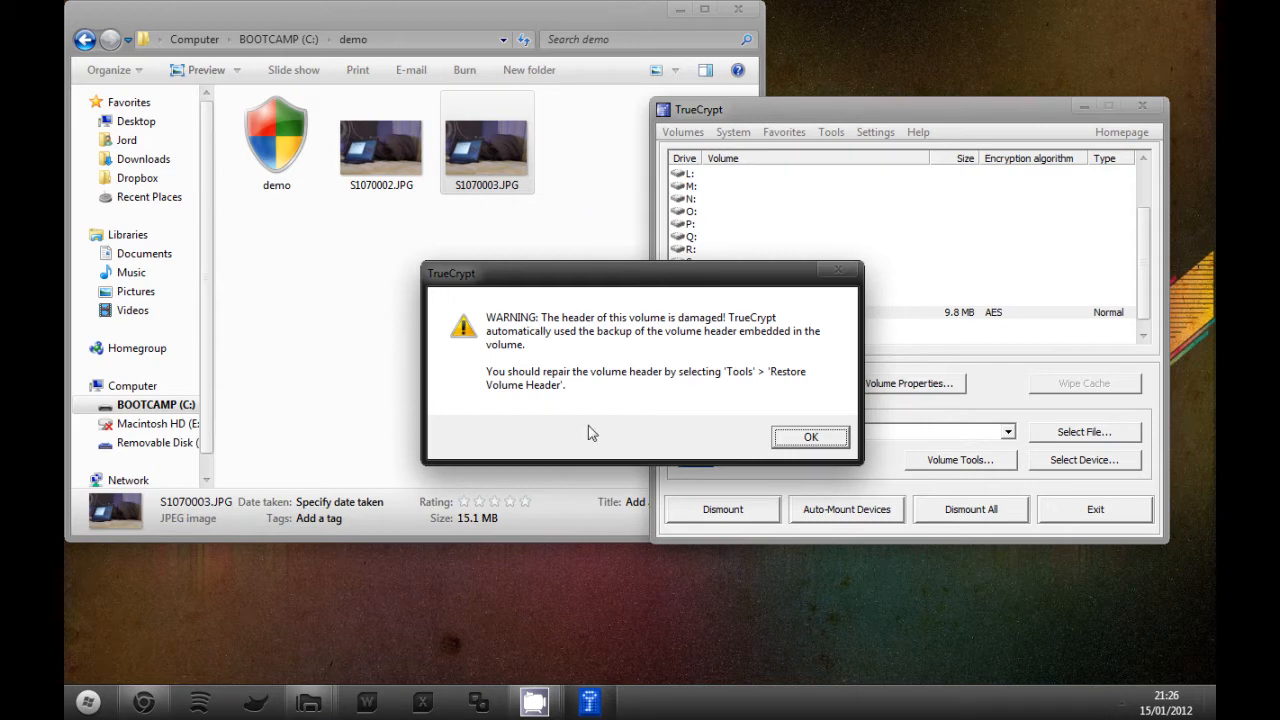
click(810, 436)
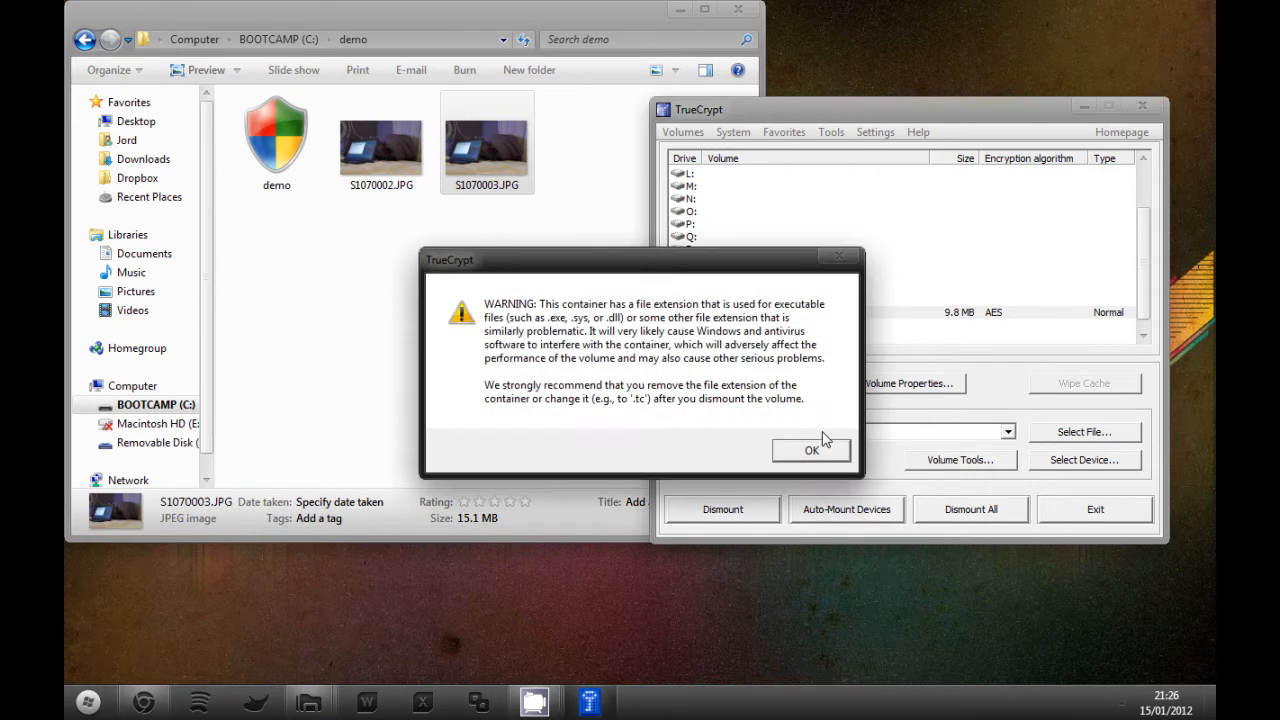
click(812, 450)
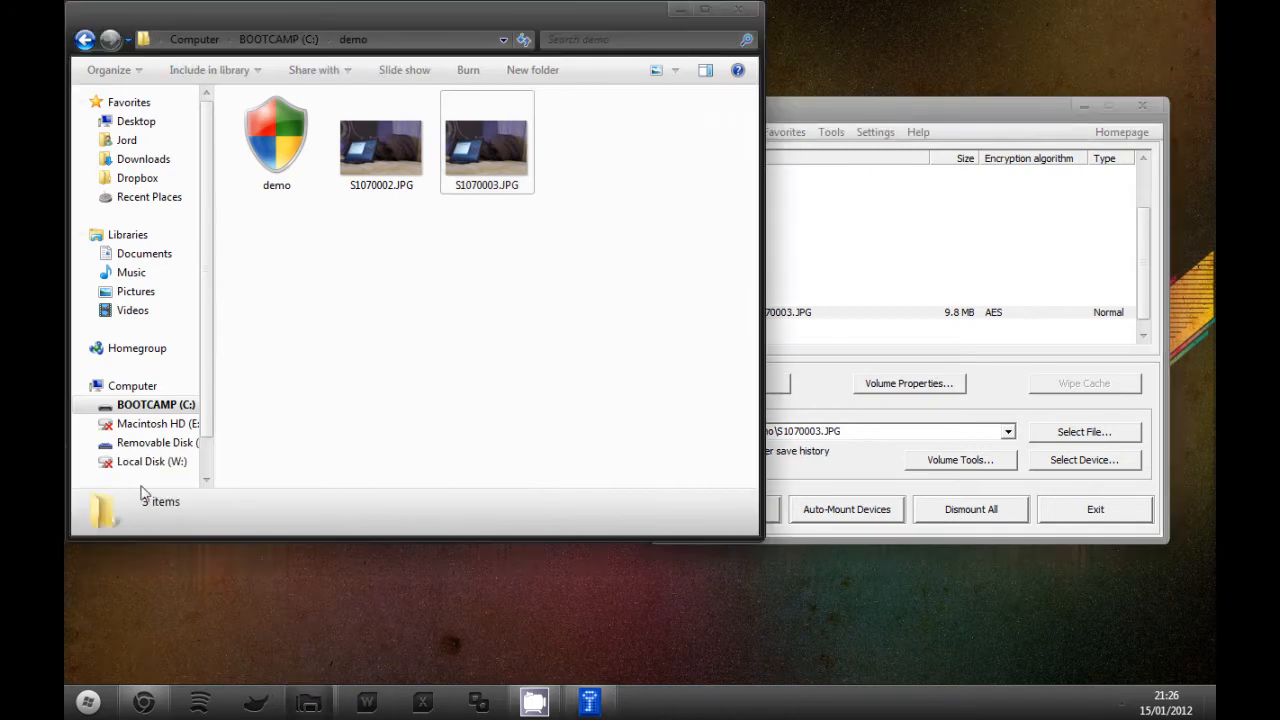
- Format Local Disk (W:) as NTFS after the not-accessible error, then view its empty contents
click(152, 460)
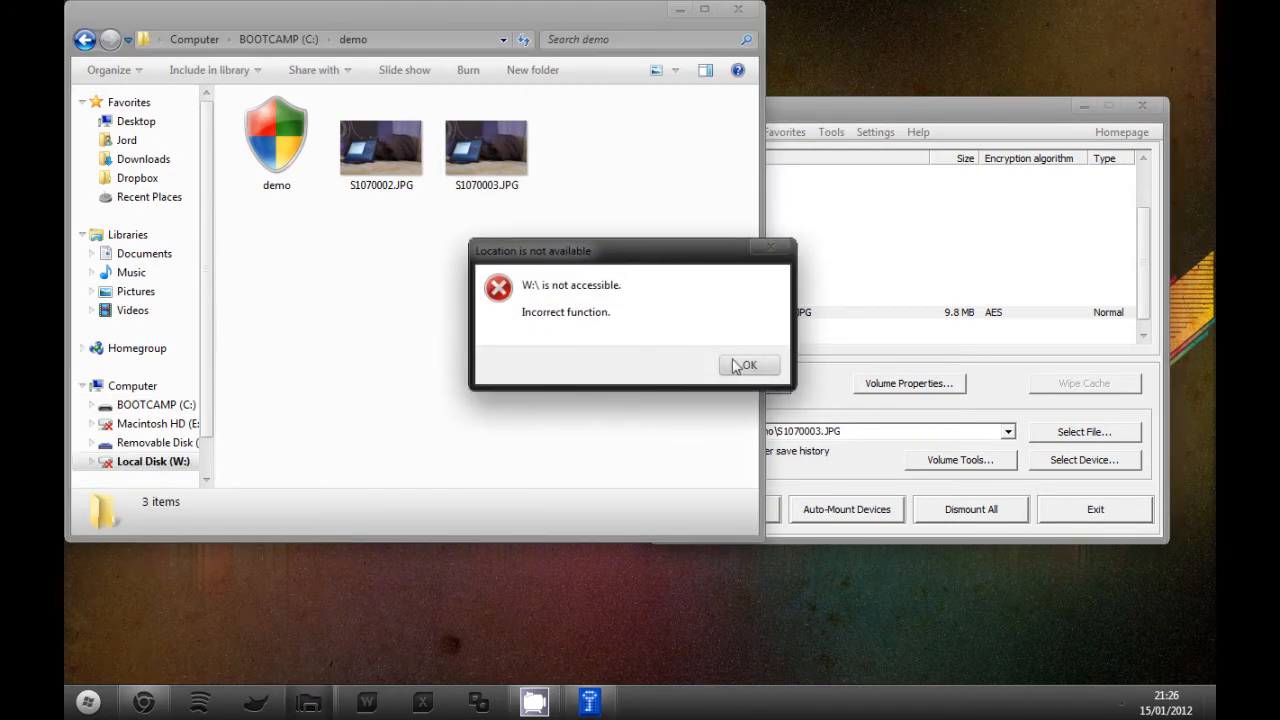
click(748, 364)
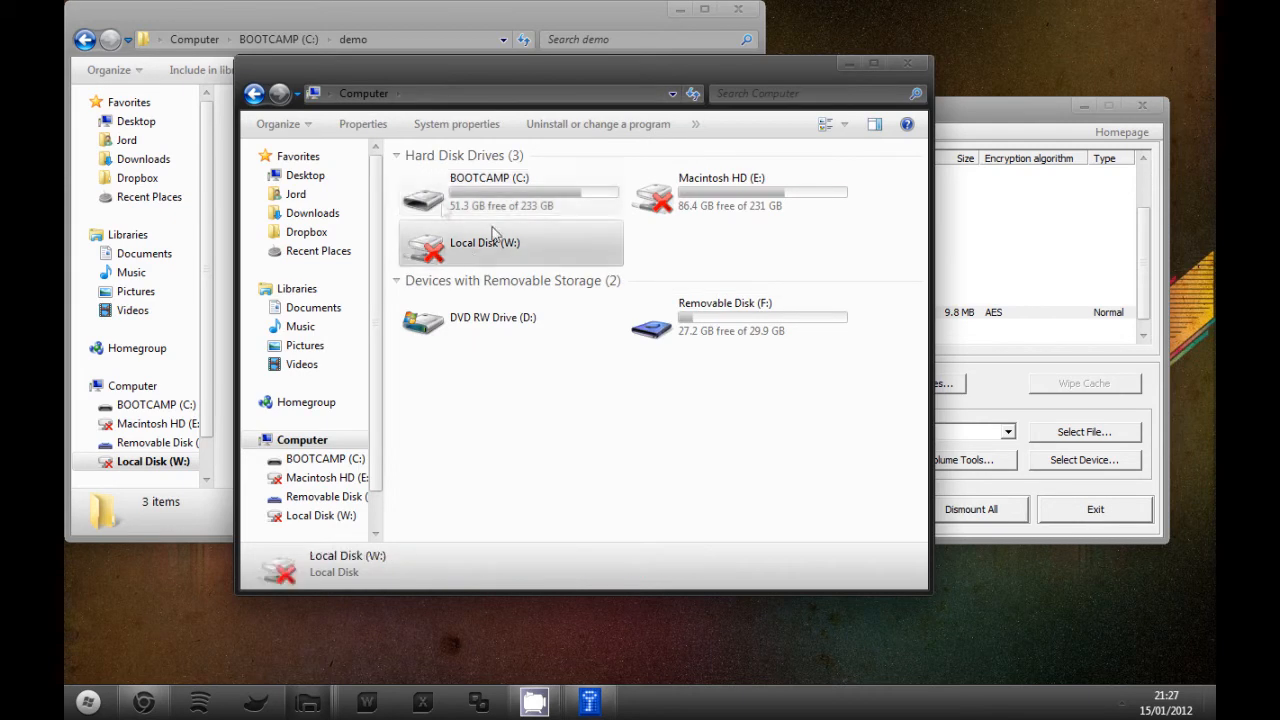
right_click(484, 242)
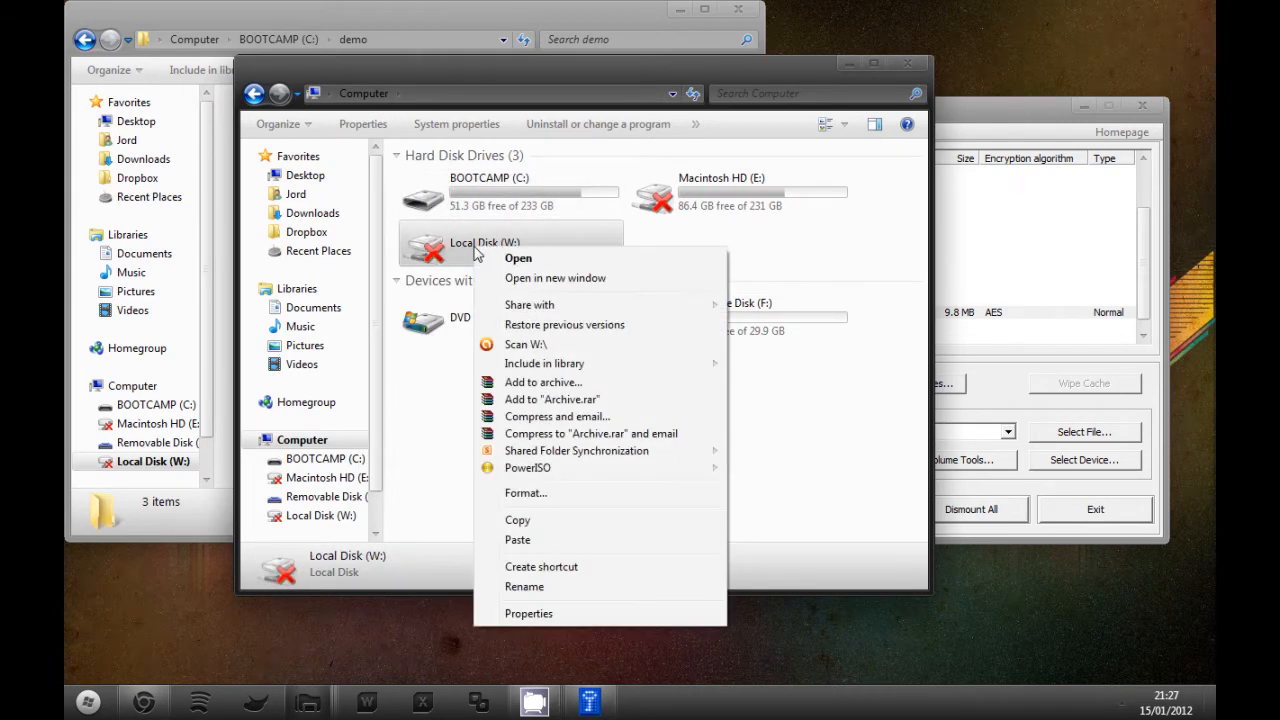
click(524, 492)
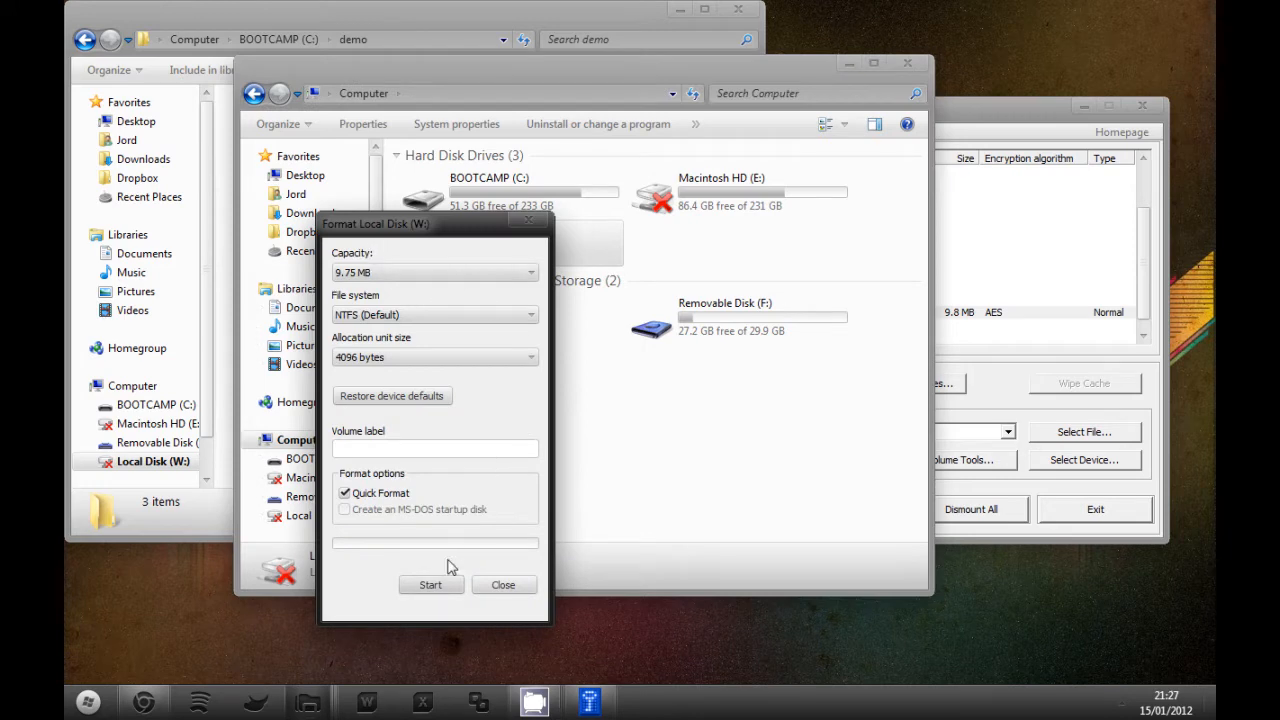
click(430, 584)
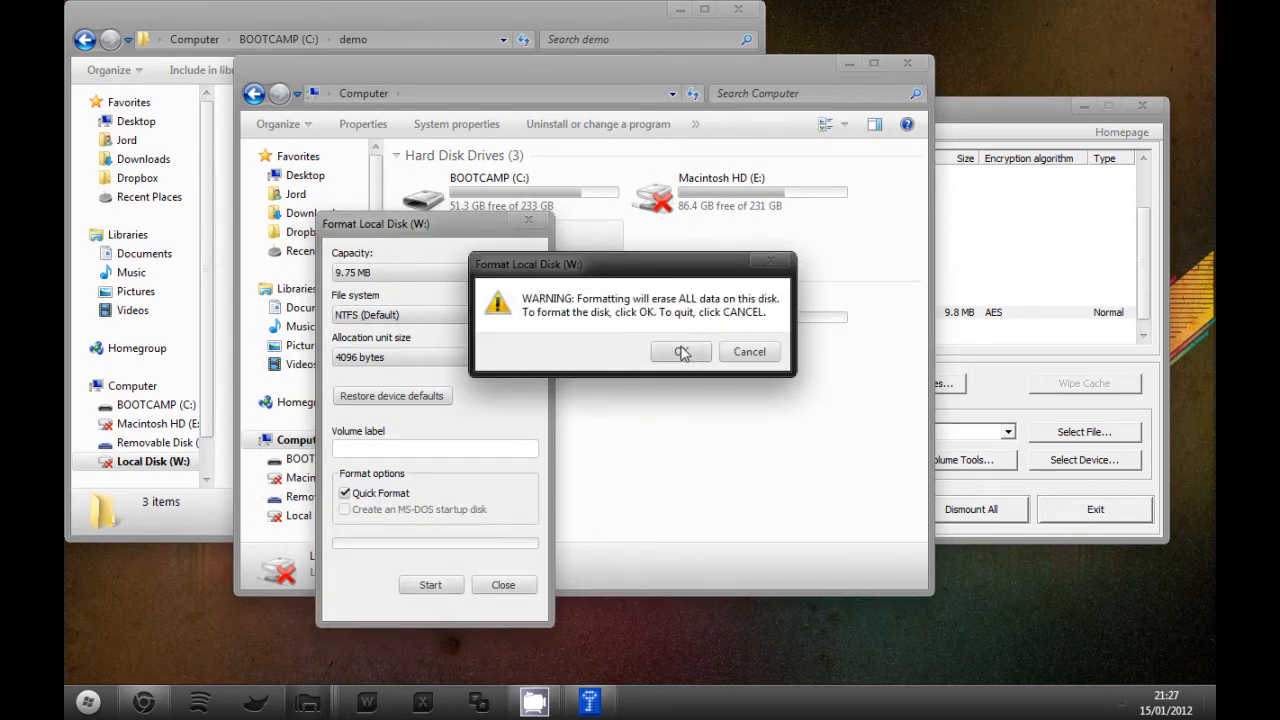
click(680, 352)
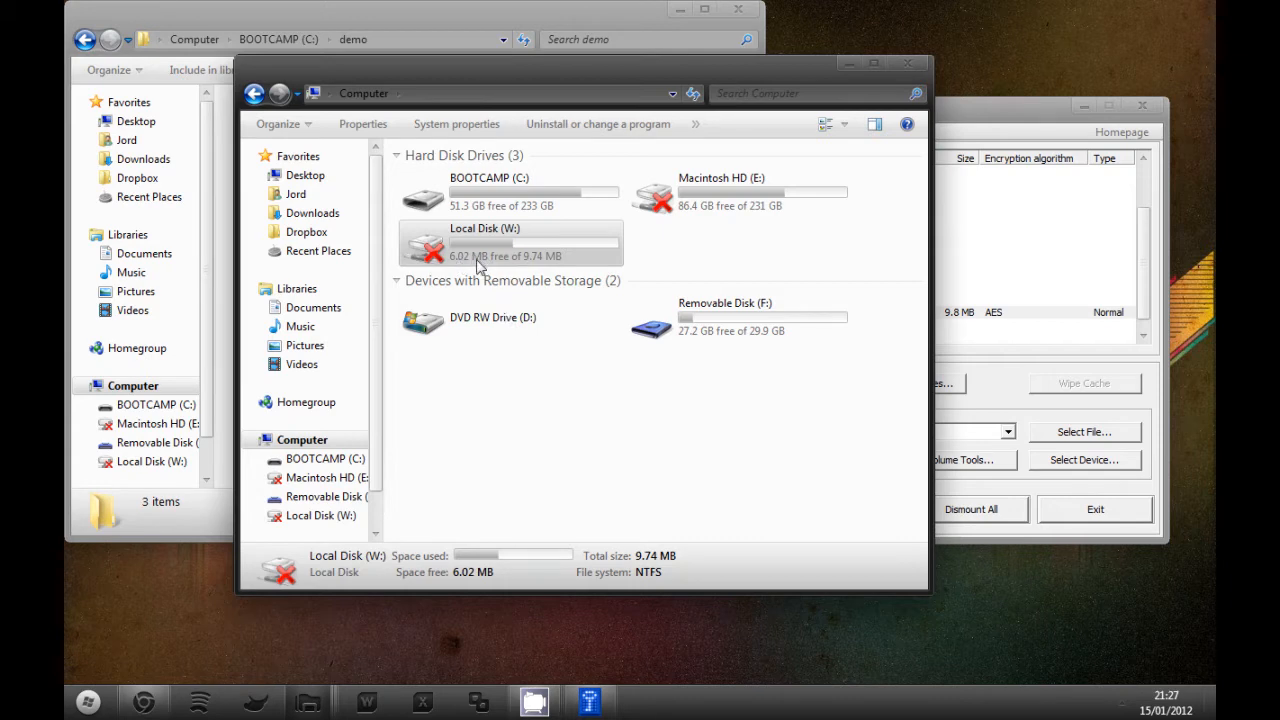
double_click(510, 240)
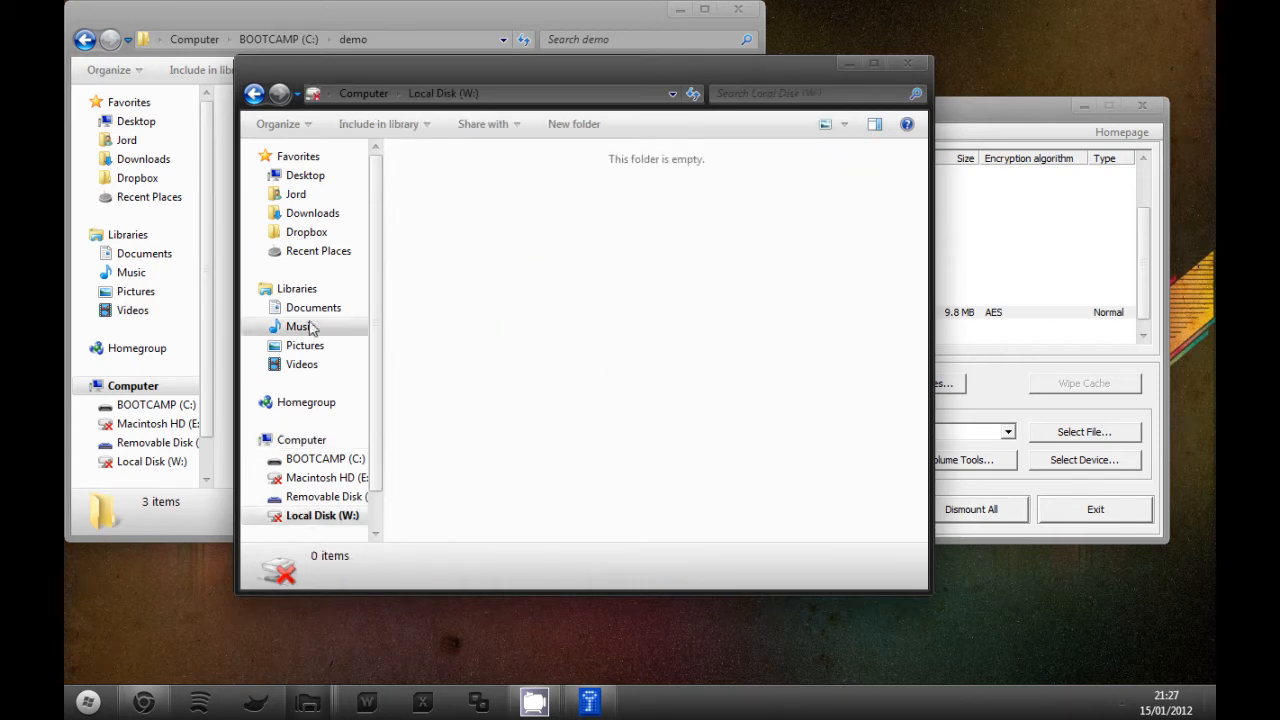
- Close the Local Disk (W:) Explorer window
click(300, 326)
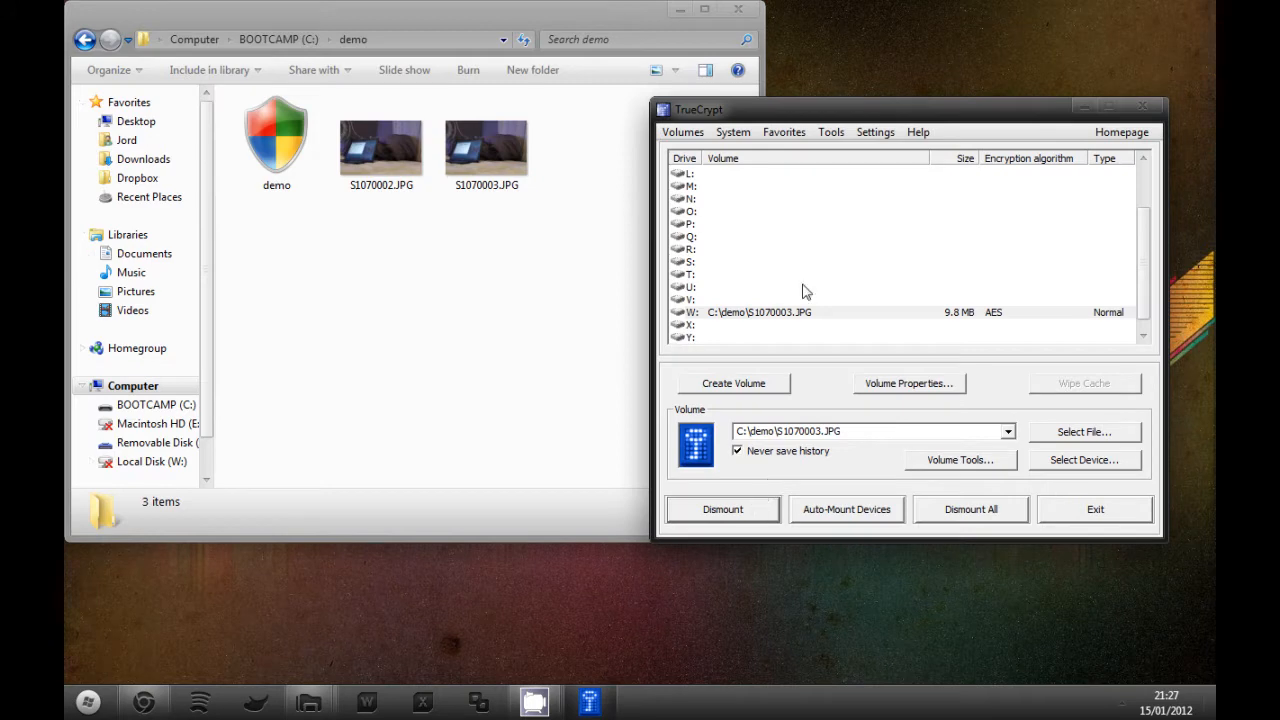
- Force-dismount drive W in TrueCrypt despite files in use
click(722, 510)
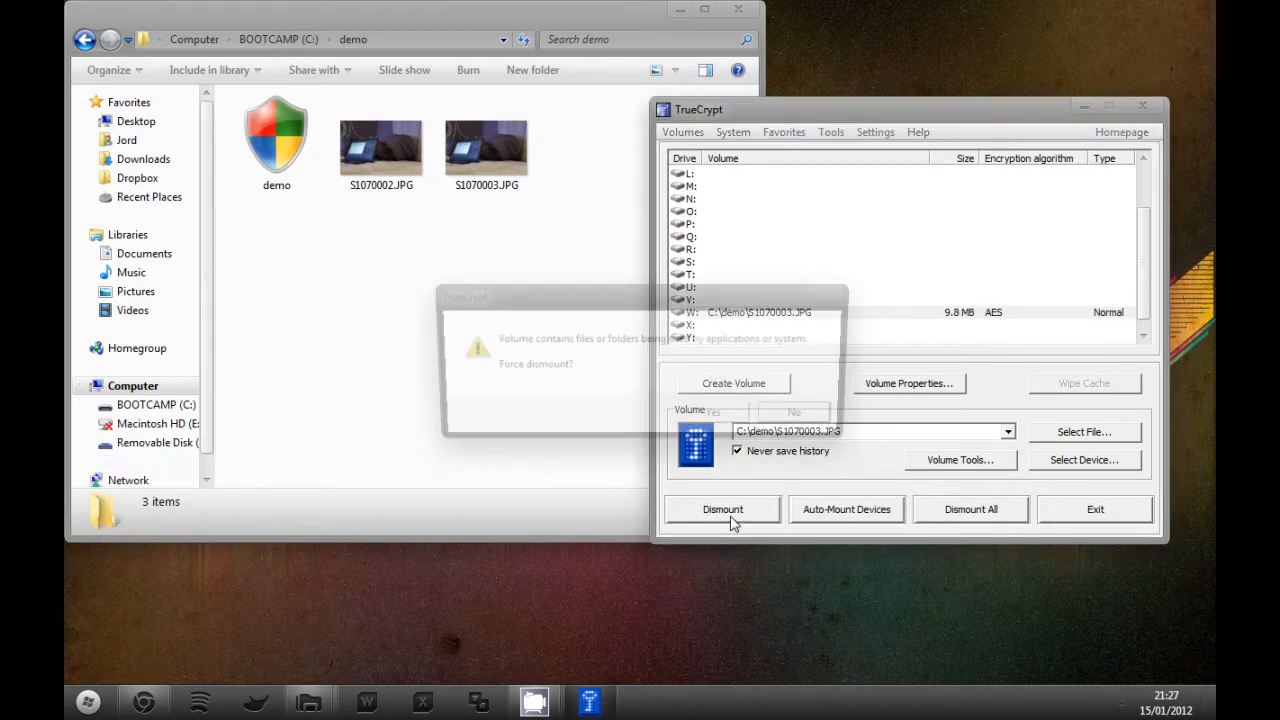
click(722, 510)
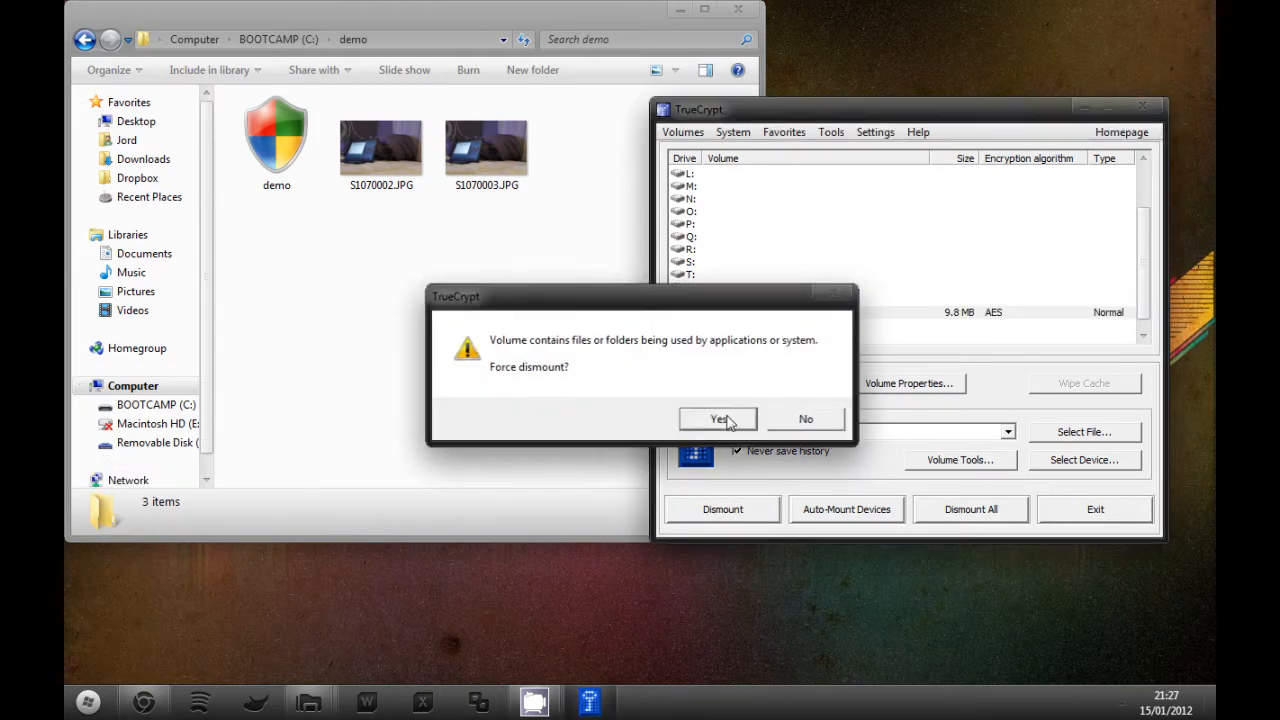
click(718, 418)
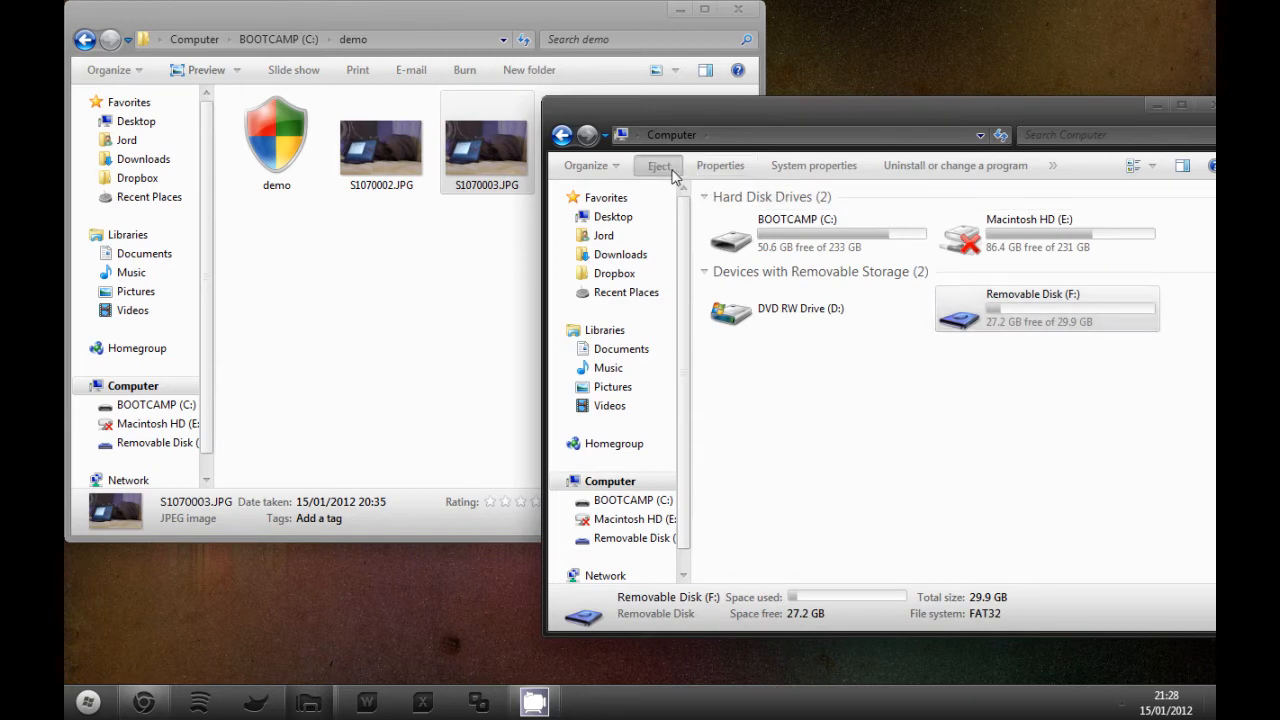
- Eject Removable Disk (F:) from Computer
click(658, 164)
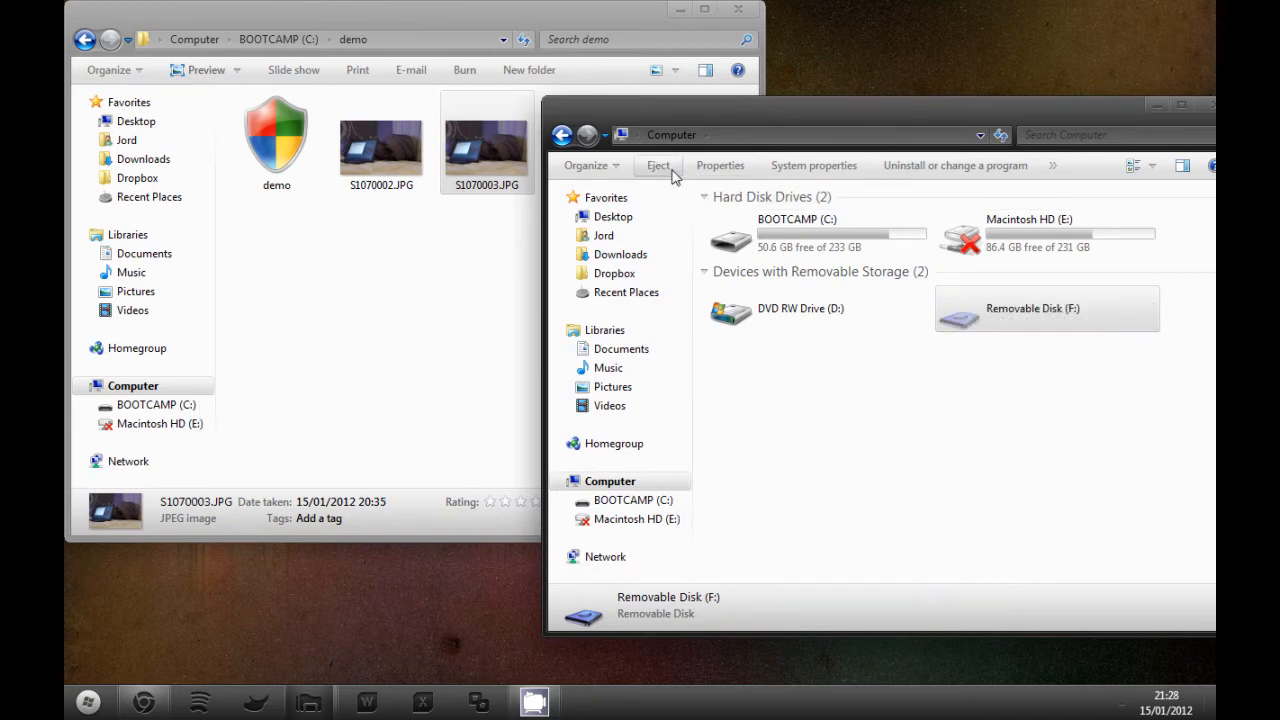
click(658, 164)
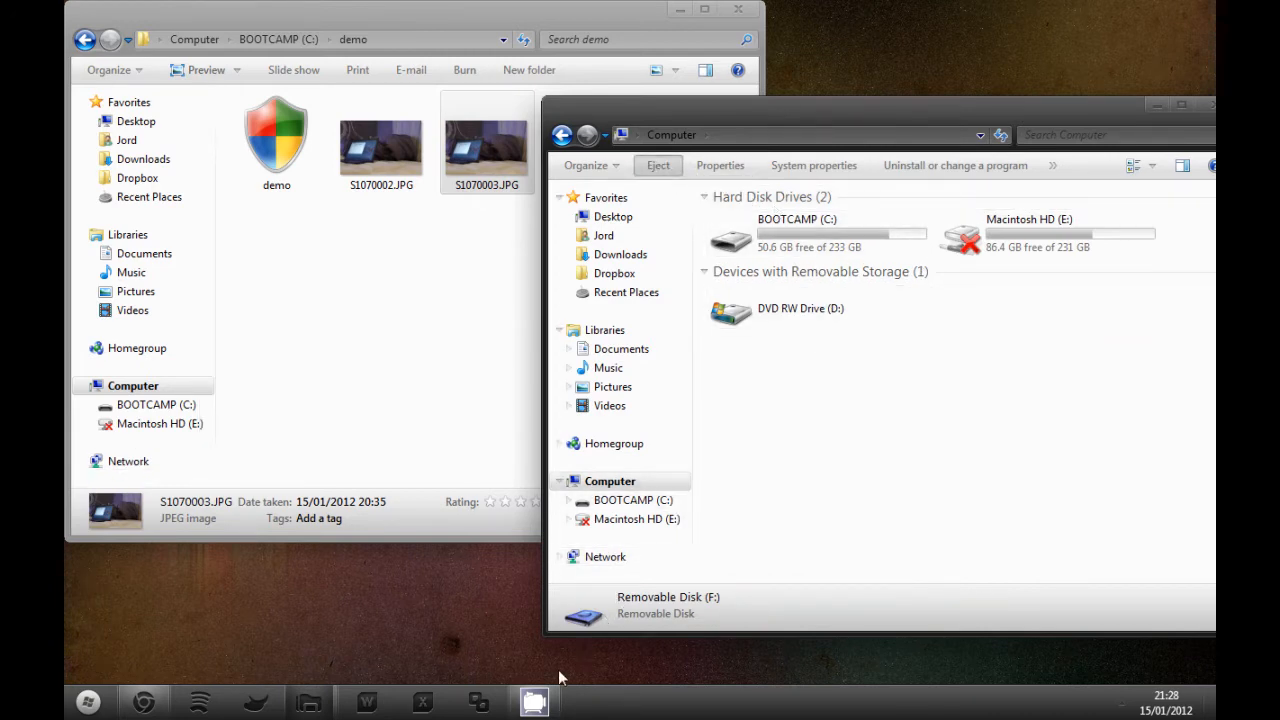